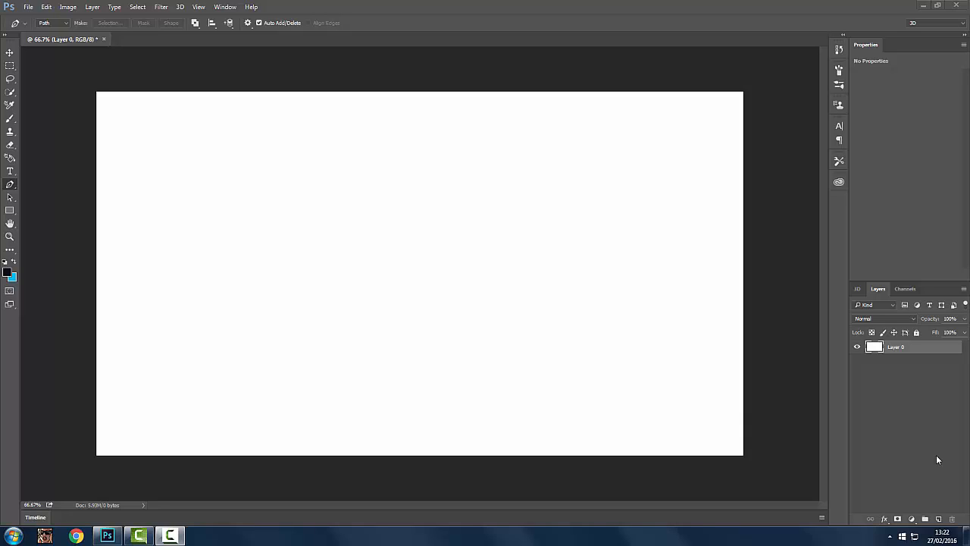
{"action": "mouse_move", "coordinate": [924, 463]}
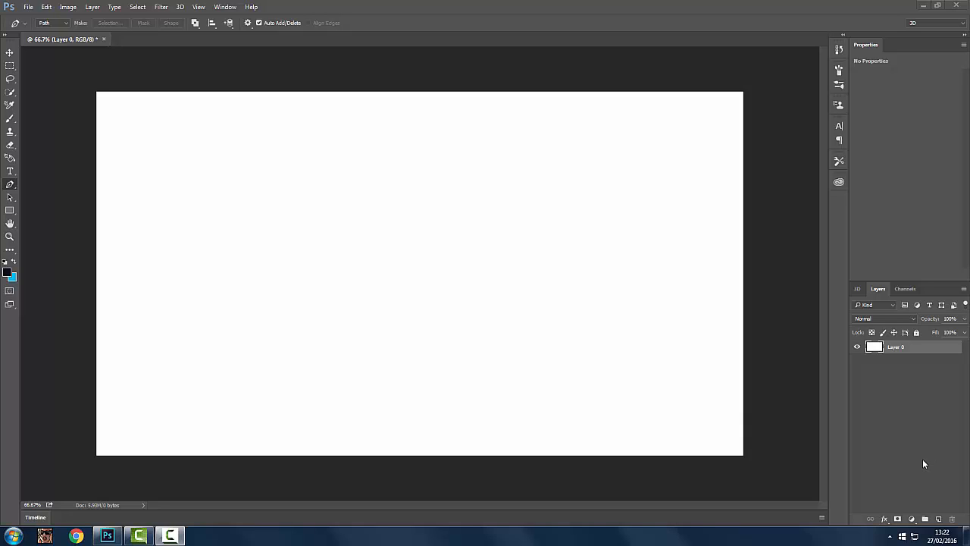
{"action": "mouse_move", "coordinate": [658, 375]}
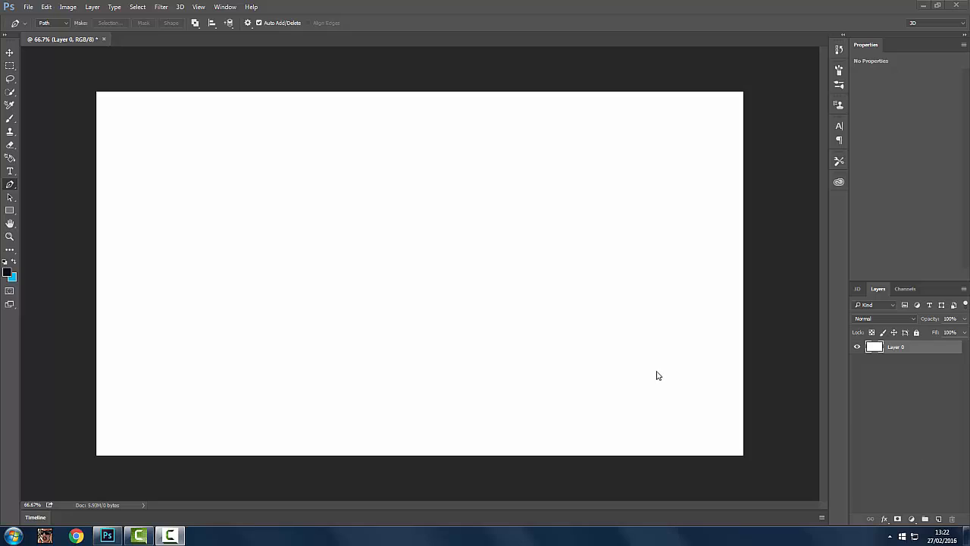
{"action": "mouse_move", "coordinate": [654, 376]}
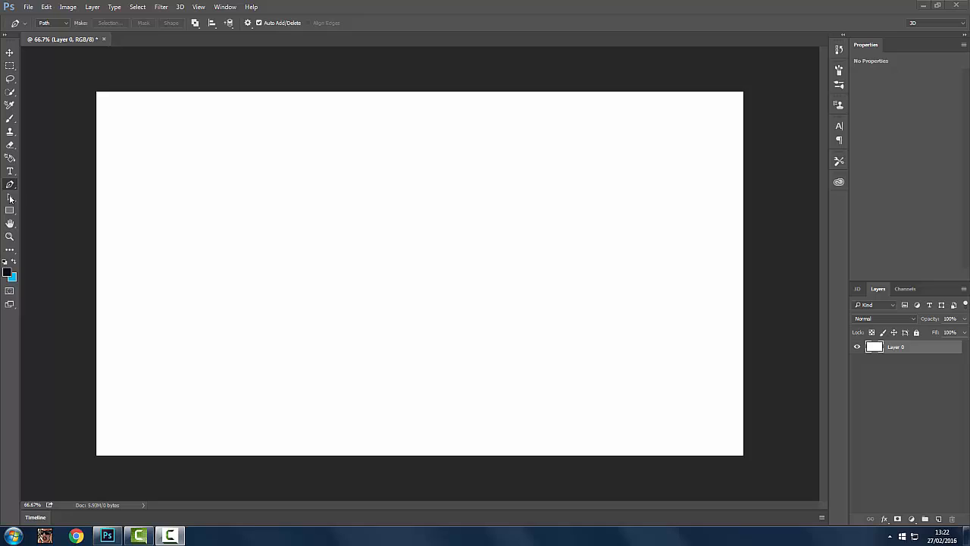
{"action": "mouse_move", "coordinate": [319, 182]}
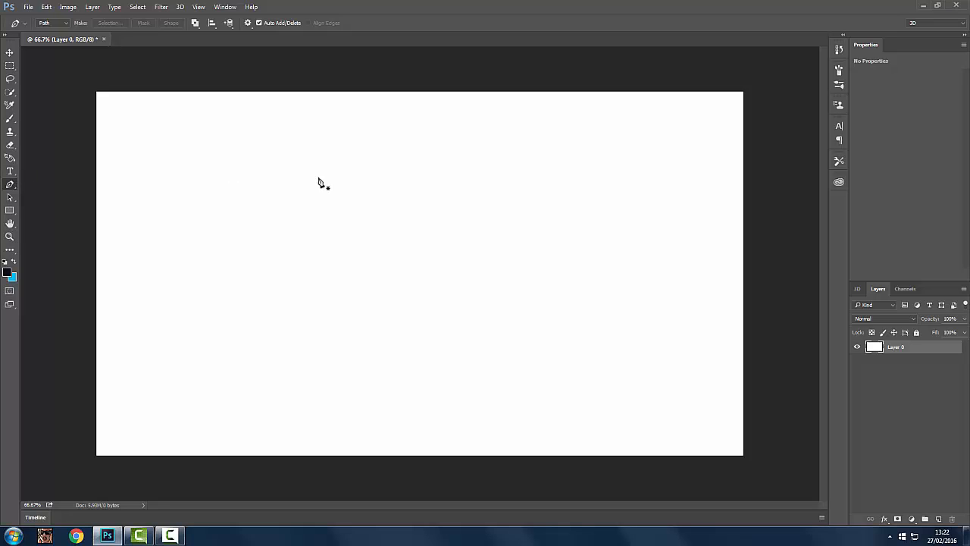
{"action": "mouse_move", "coordinate": [10, 178]}
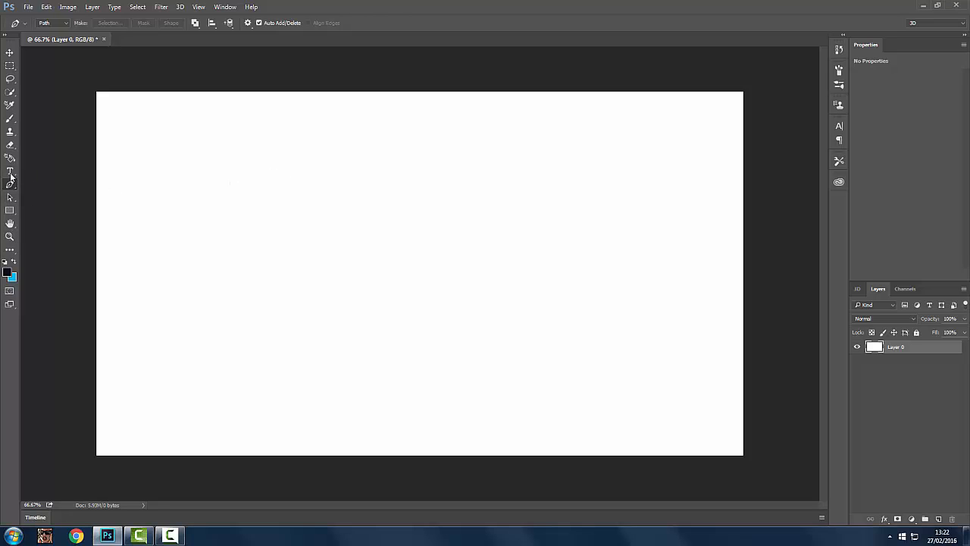
Type ZACH in a text box, apply a cracked font, and move it to the canvas centre.
{"action": "left_click_drag", "start_coordinate": [125, 125], "coordinate": [720, 455]}
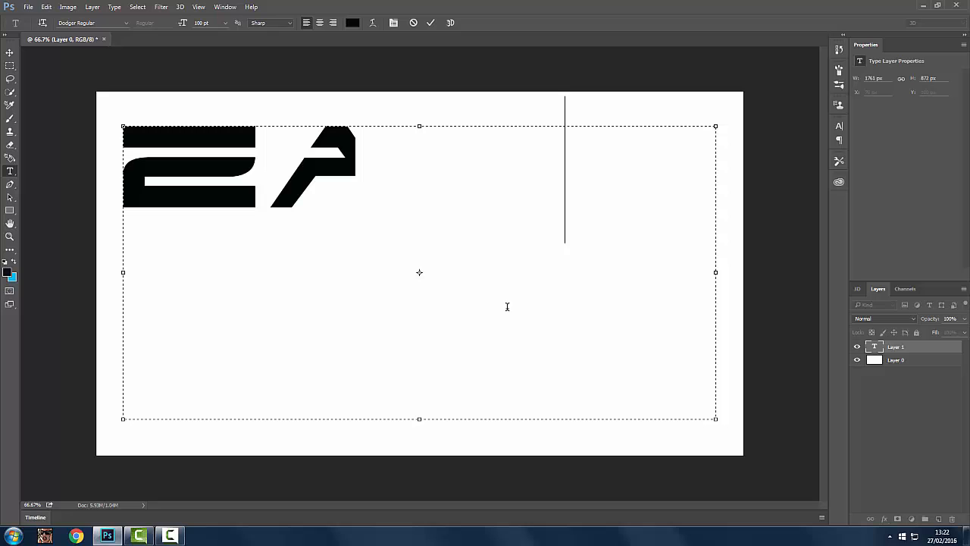
{"action": "type", "text": "CH"}
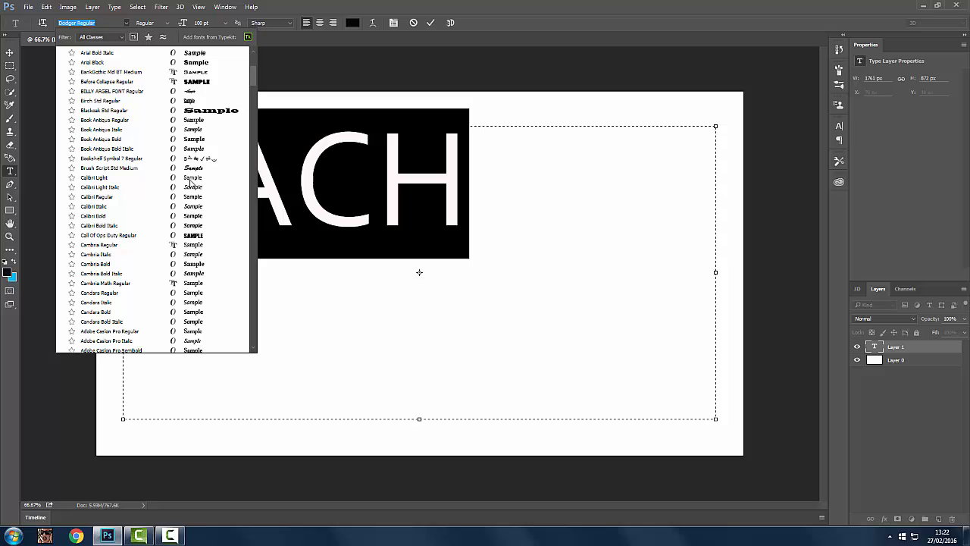
{"action": "left_click", "coordinate": [104, 110]}
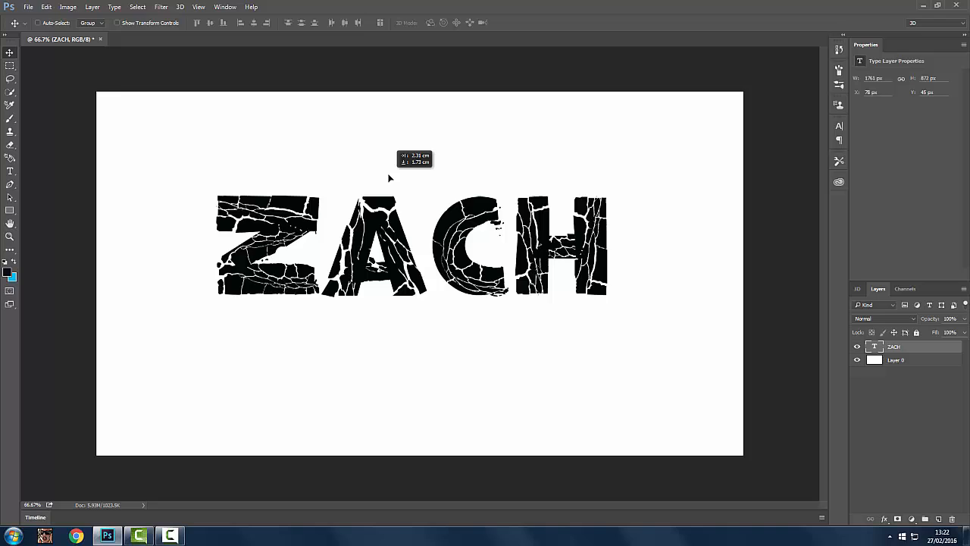
{"action": "left_click_drag", "start_coordinate": [390, 243], "coordinate": [413, 258]}
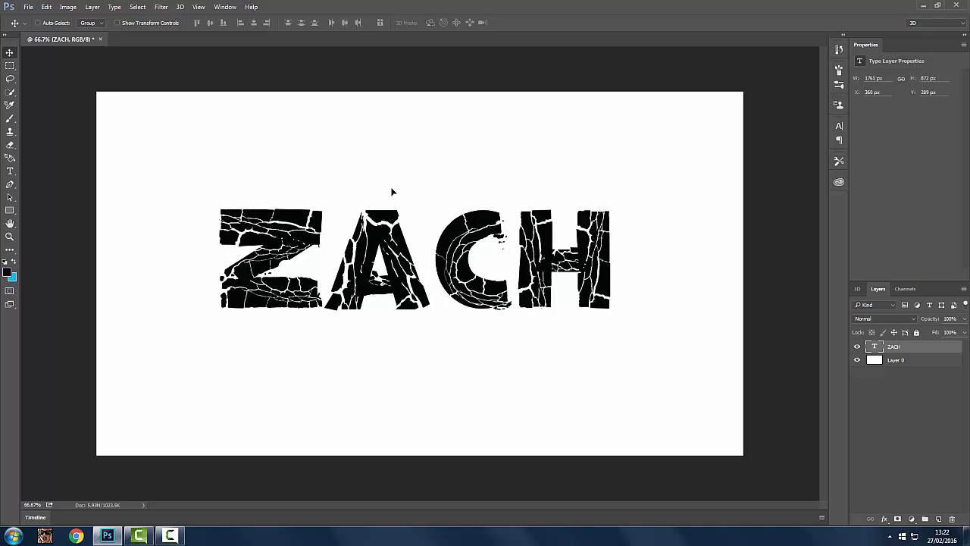
{"action": "mouse_move", "coordinate": [363, 135]}
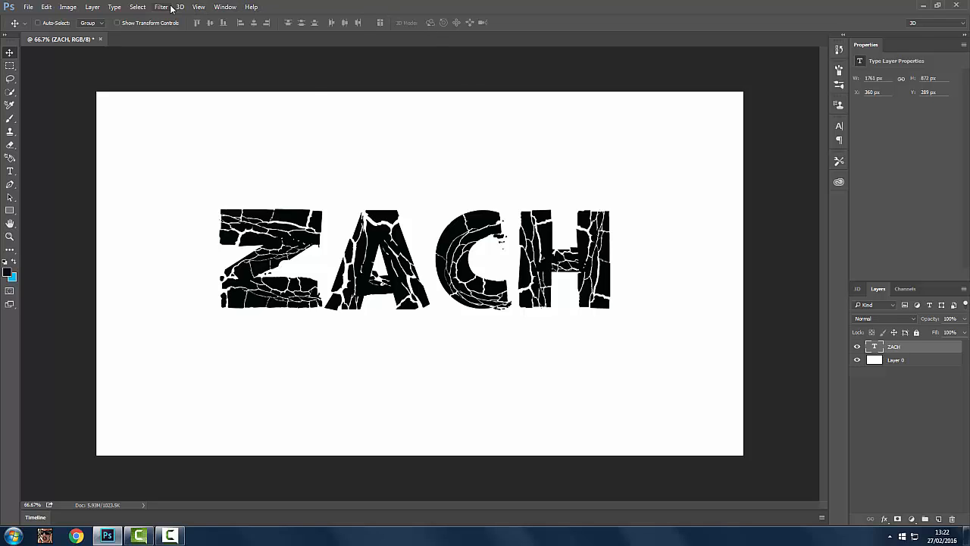
{"action": "left_click", "coordinate": [180, 7]}
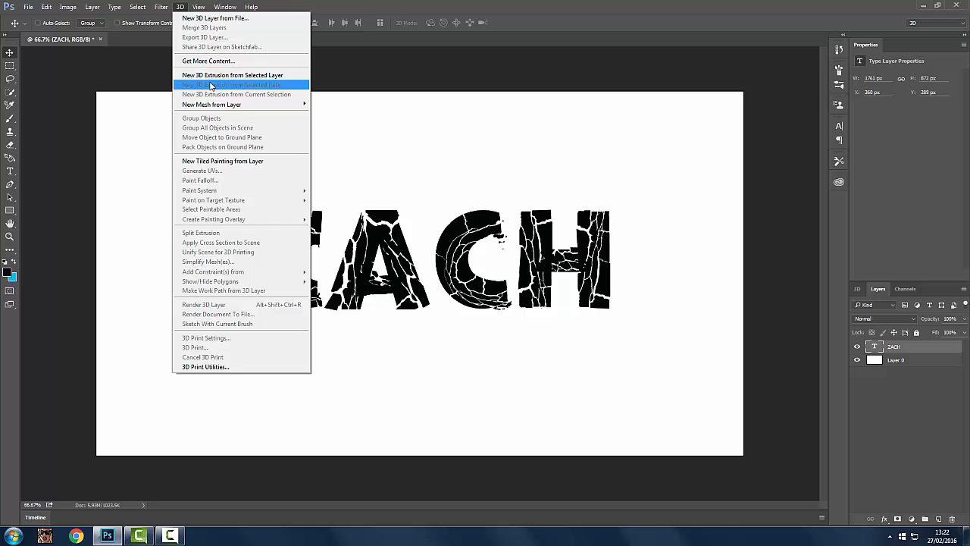
{"action": "mouse_move", "coordinate": [241, 74]}
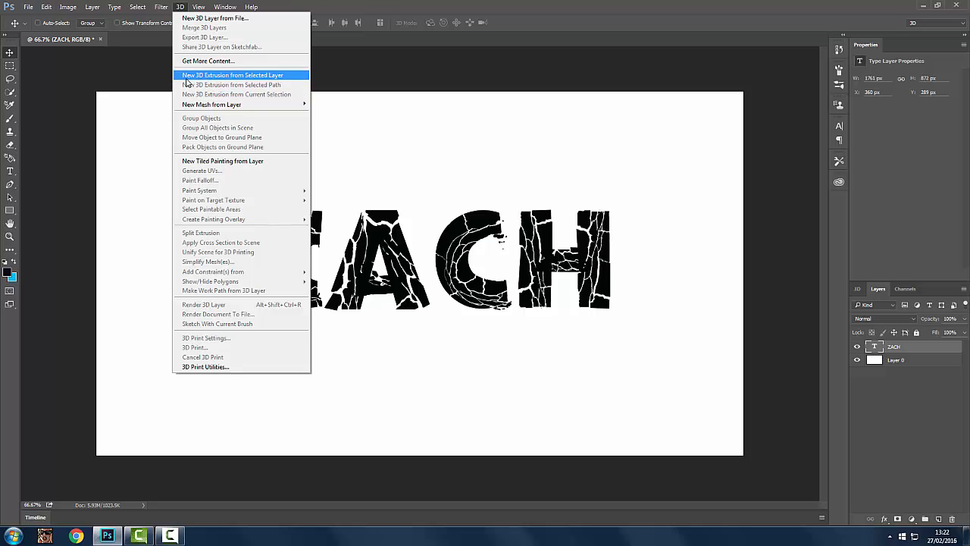
{"action": "left_click", "coordinate": [425, 202]}
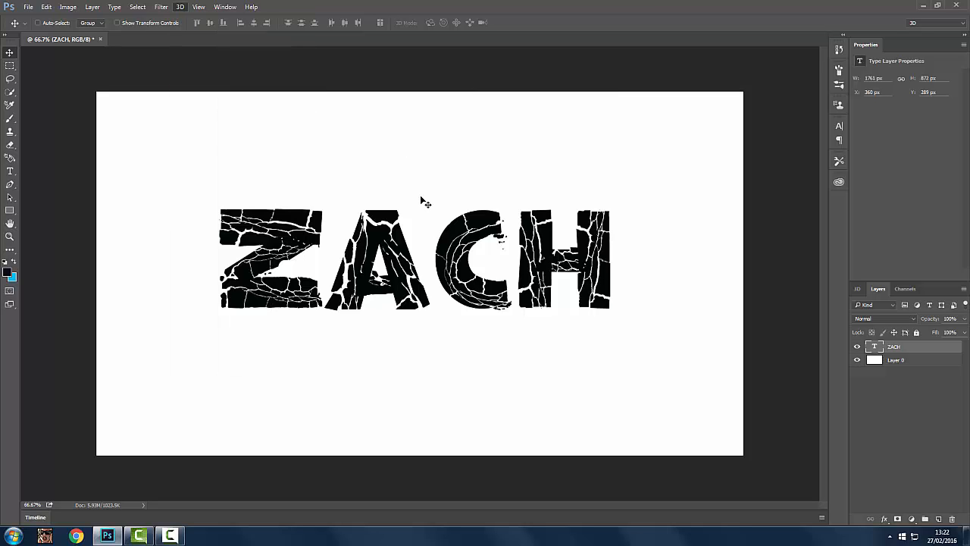
{"action": "mouse_move", "coordinate": [629, 204]}
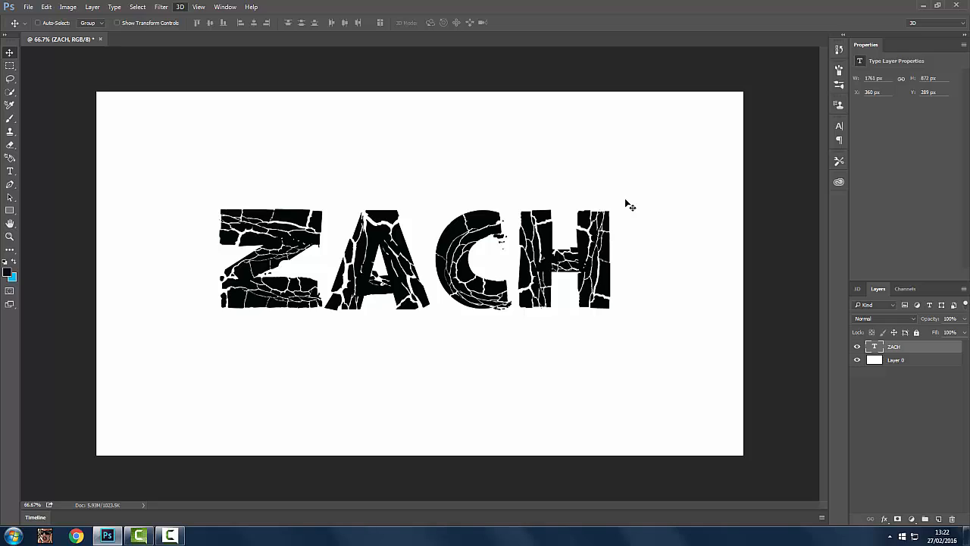
{"action": "mouse_move", "coordinate": [503, 150]}
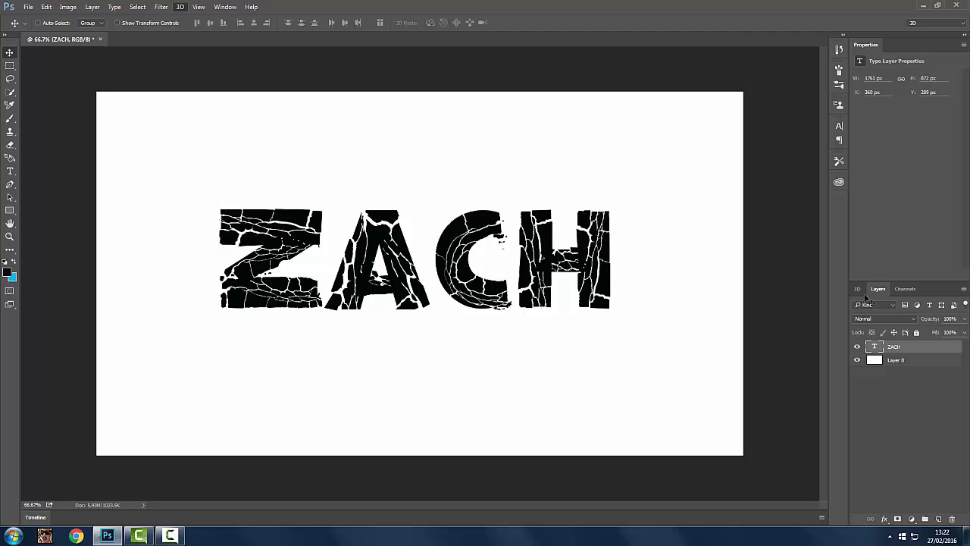
{"action": "mouse_move", "coordinate": [510, 203]}
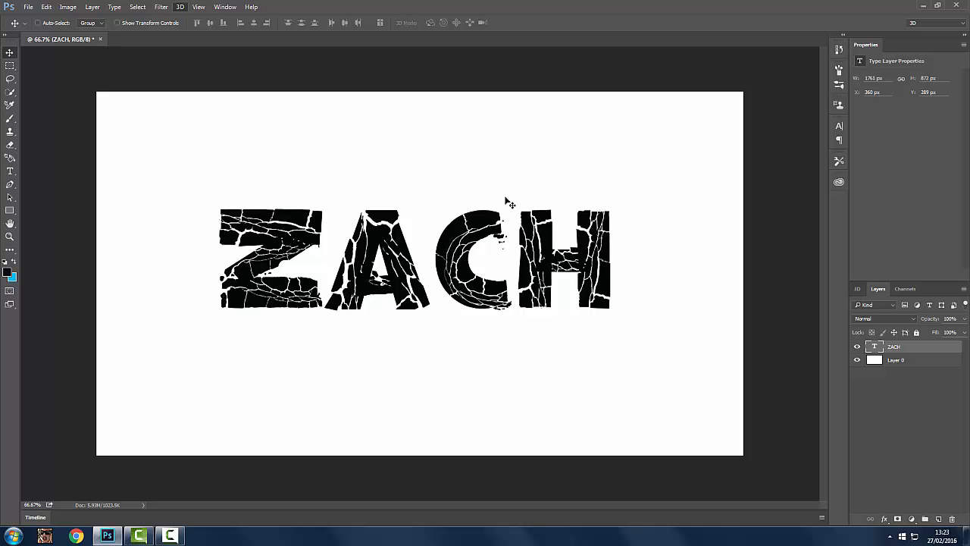
{"action": "left_click", "coordinate": [179, 7]}
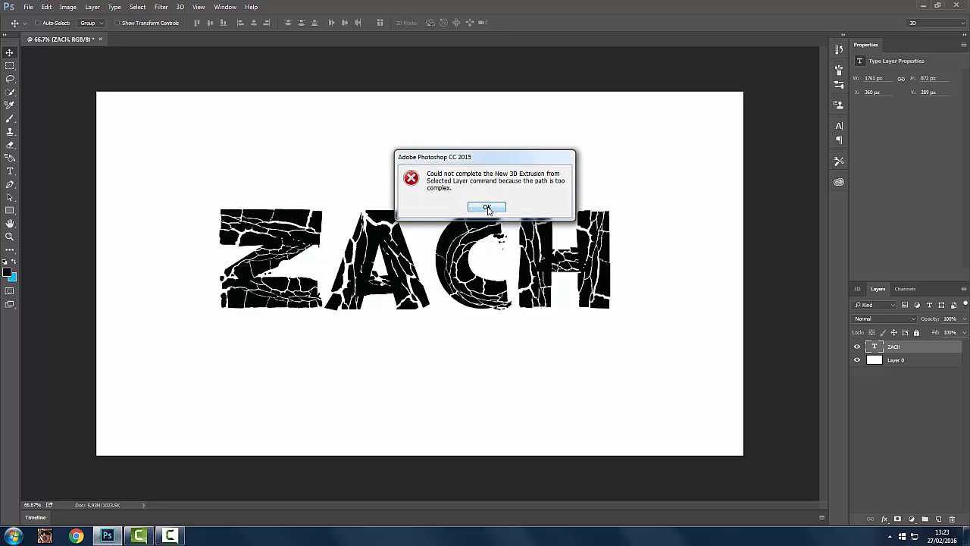
{"action": "mouse_move", "coordinate": [467, 190]}
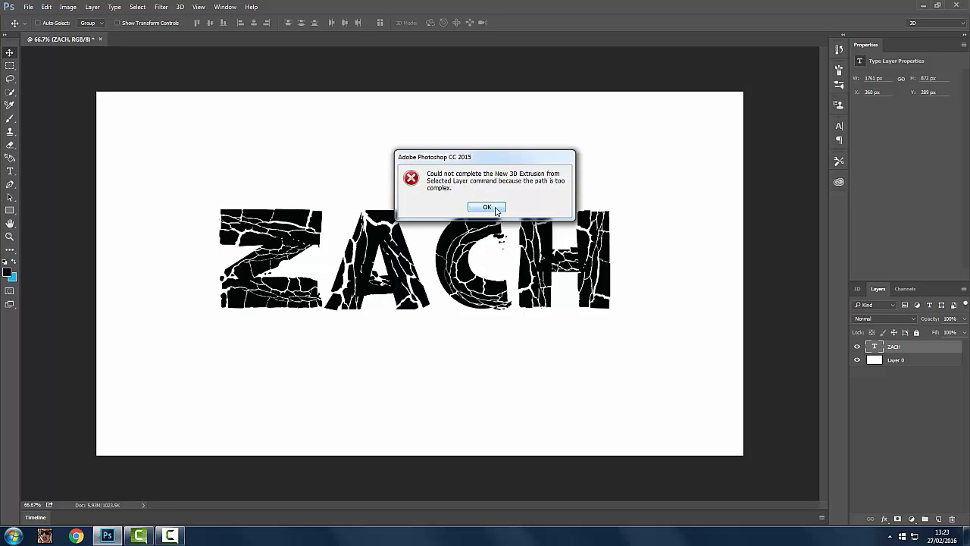
{"action": "left_click", "coordinate": [487, 207]}
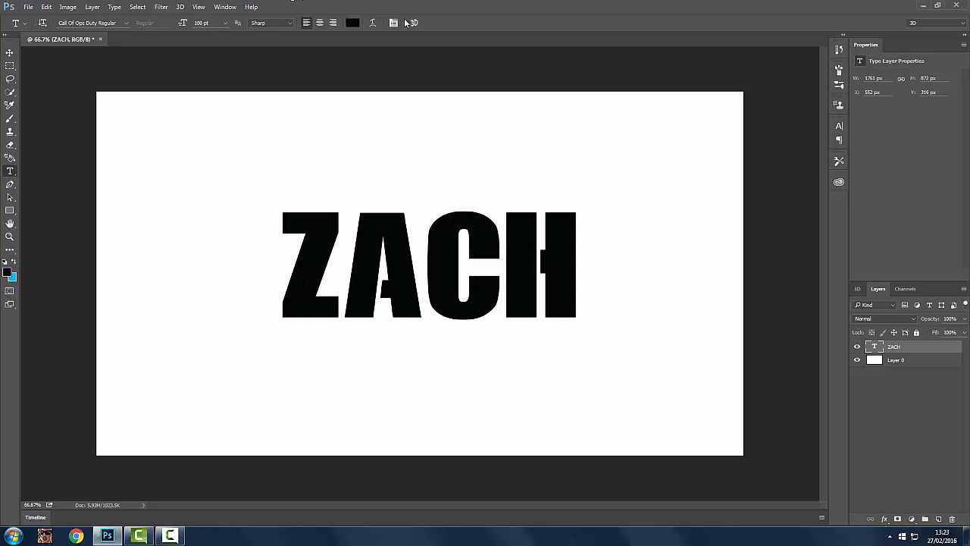
{"action": "mouse_move", "coordinate": [413, 23]}
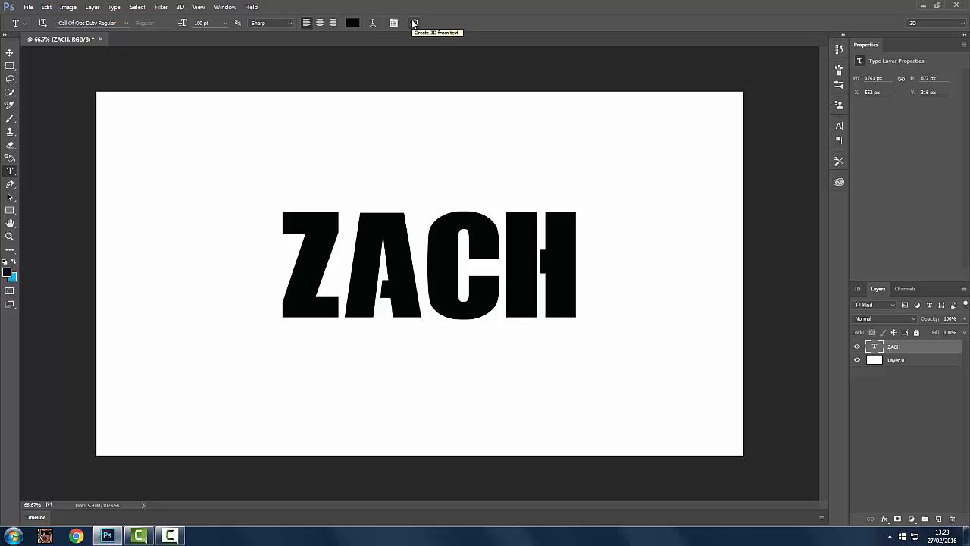
Convert the ZACH text into extruded 3D text with Create 3D from text.
{"action": "left_click", "coordinate": [415, 22]}
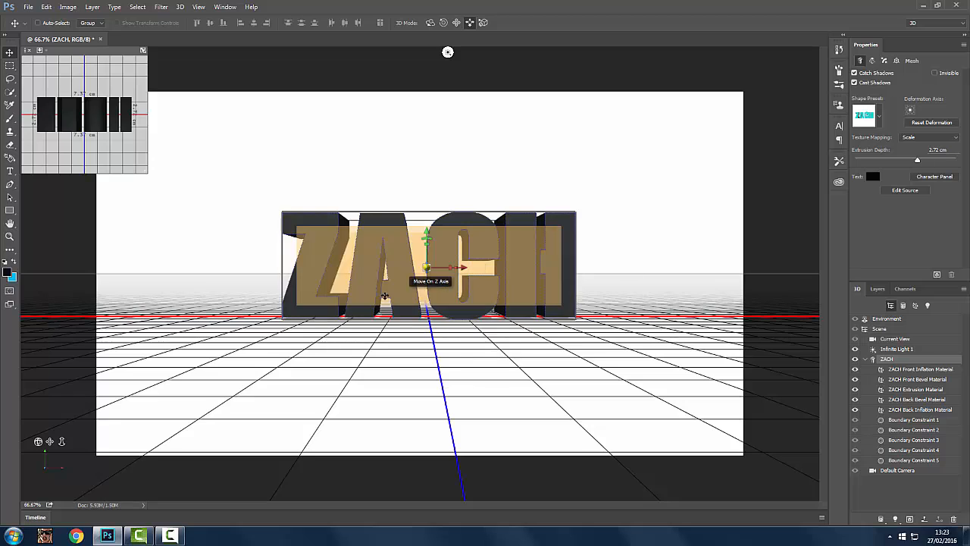
{"action": "mouse_move", "coordinate": [353, 310]}
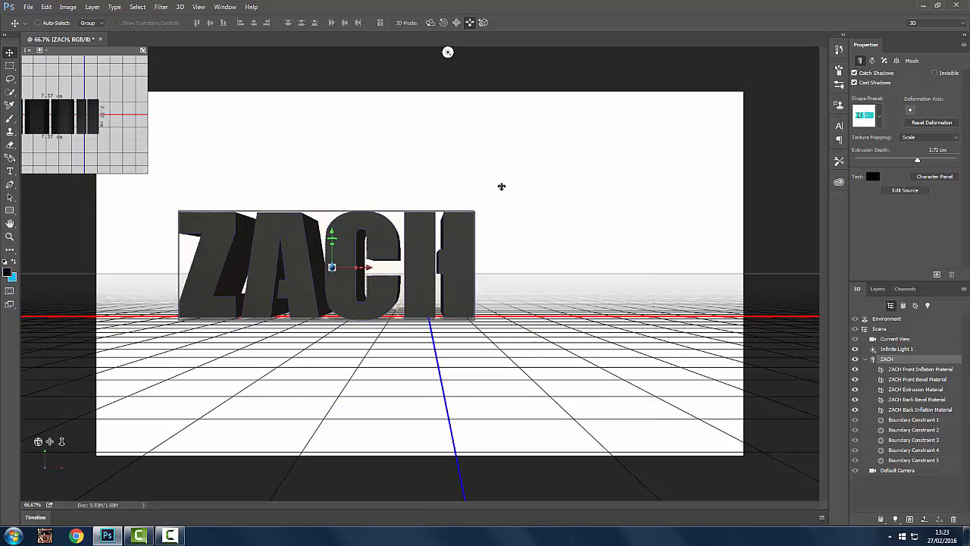
Rotate the 3D ZACH mesh so it sits centred above the ground grid.
{"action": "left_click_drag", "start_coordinate": [332, 266], "coordinate": [426, 266]}
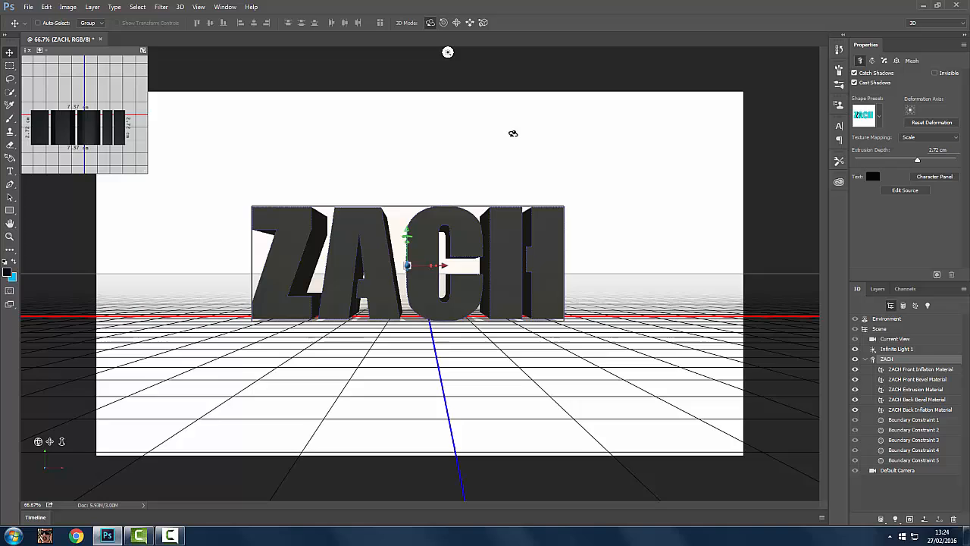
{"action": "mouse_move", "coordinate": [573, 197]}
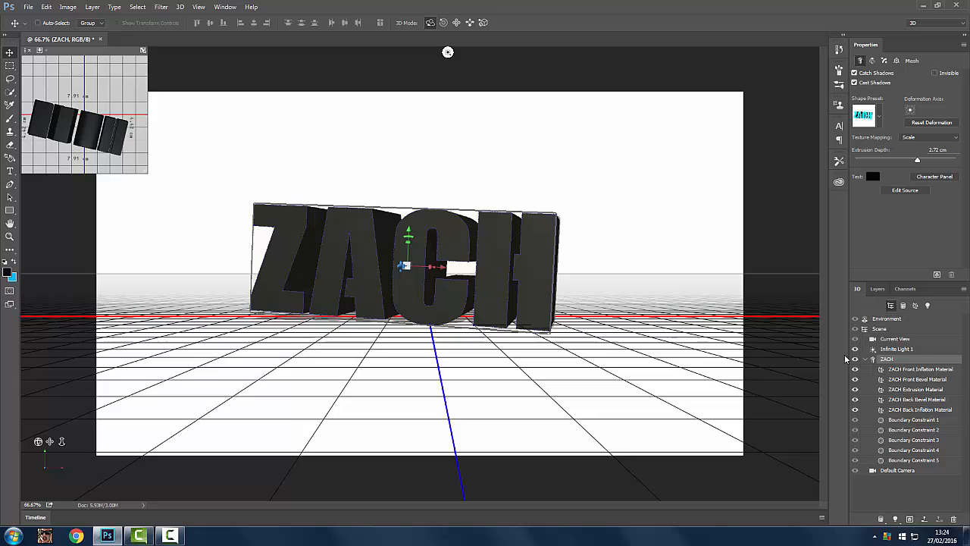
Apply the bevelled extrusion shape preset to the ZACH mesh.
{"action": "left_click", "coordinate": [863, 114]}
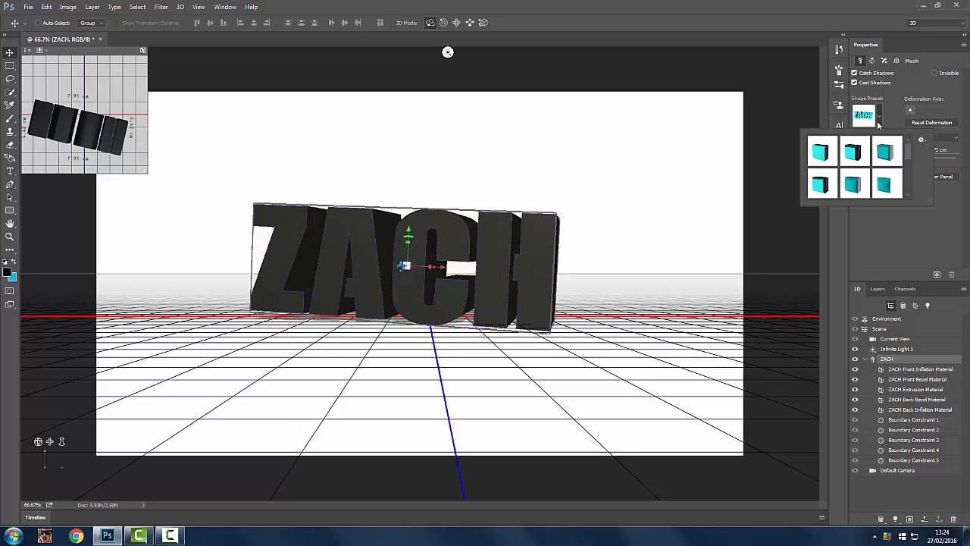
{"action": "left_click", "coordinate": [886, 151]}
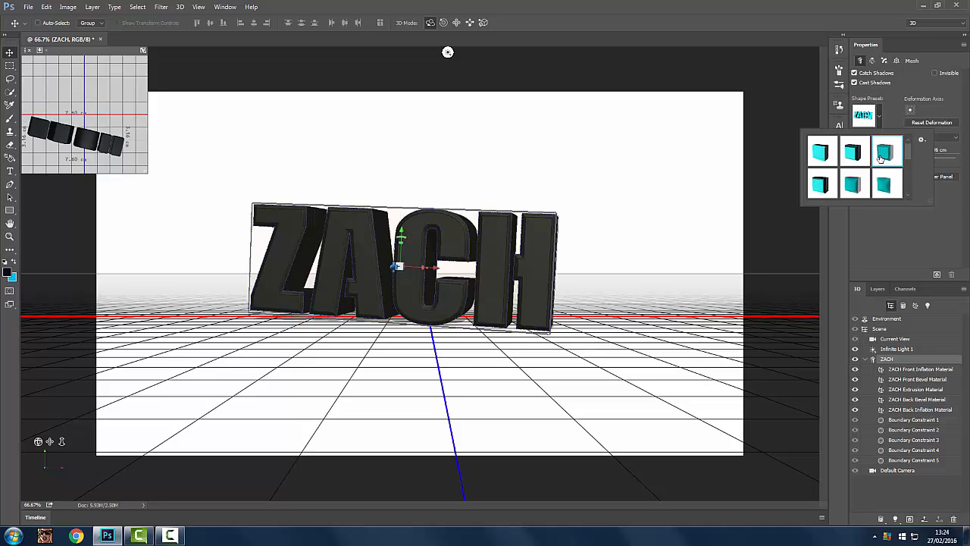
{"action": "mouse_move", "coordinate": [887, 151]}
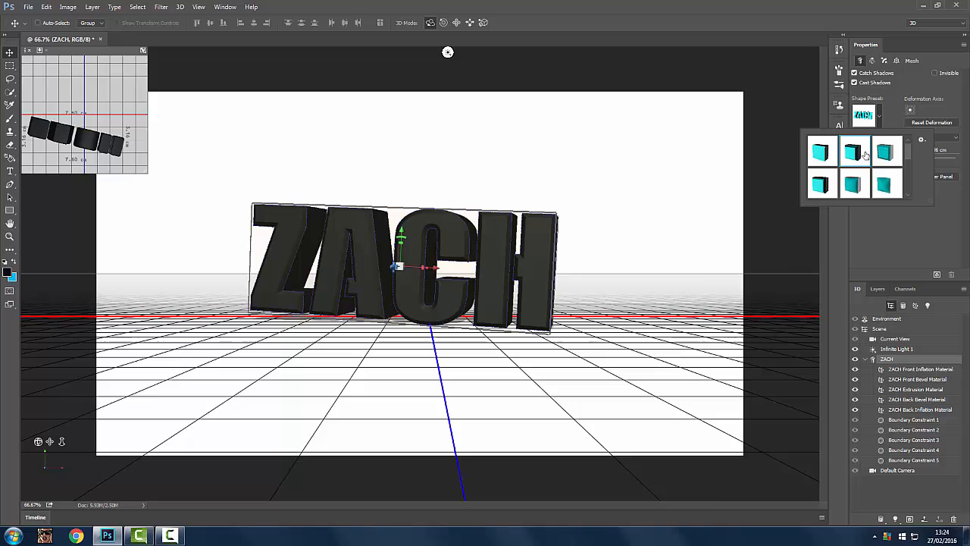
{"action": "mouse_move", "coordinate": [855, 152]}
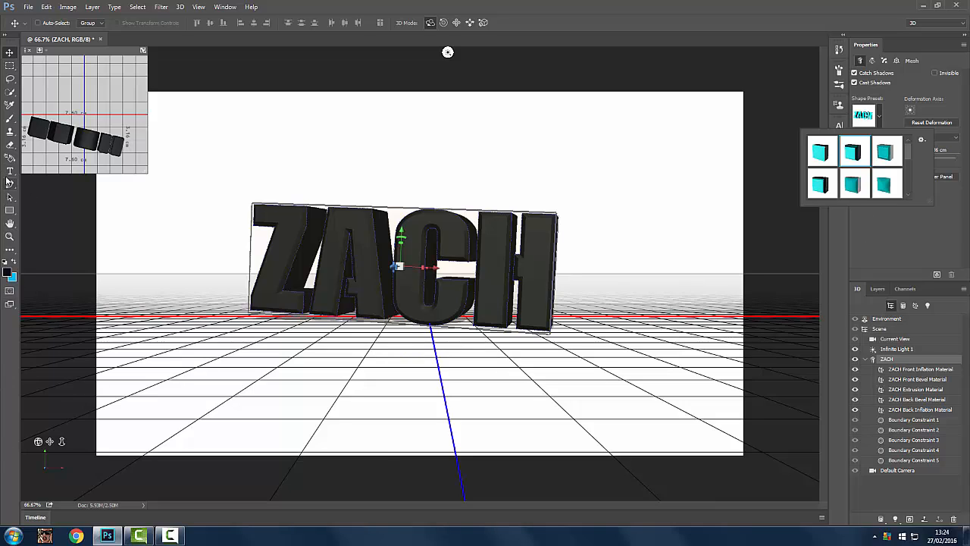
Set a blue foreground colour and select the letters' front-face material with the Material Drop tool.
{"action": "left_click", "coordinate": [10, 160]}
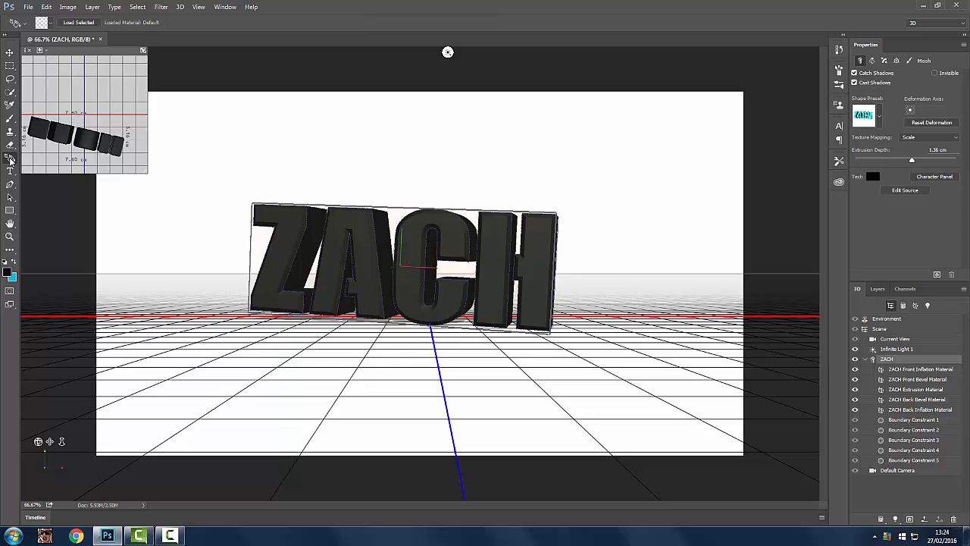
{"action": "mouse_move", "coordinate": [10, 160]}
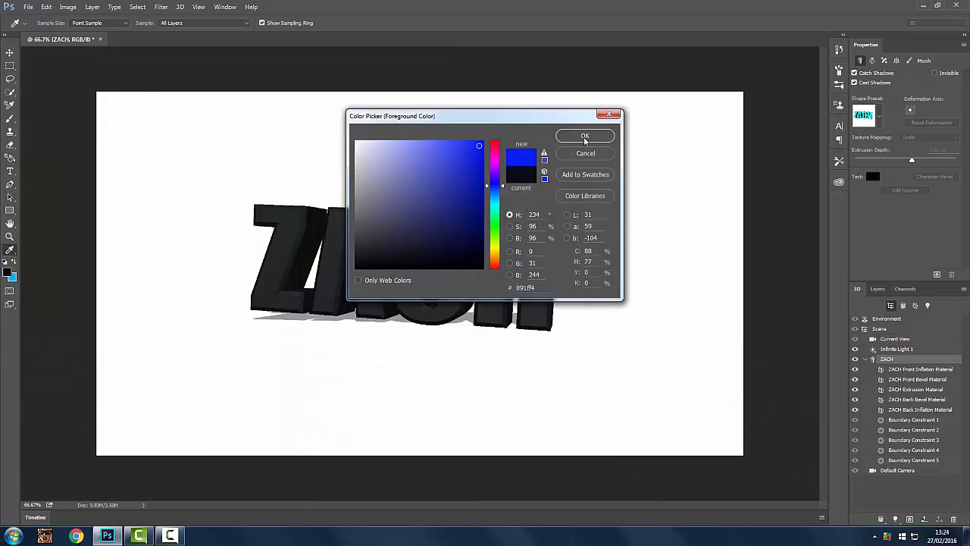
{"action": "left_click", "coordinate": [585, 136]}
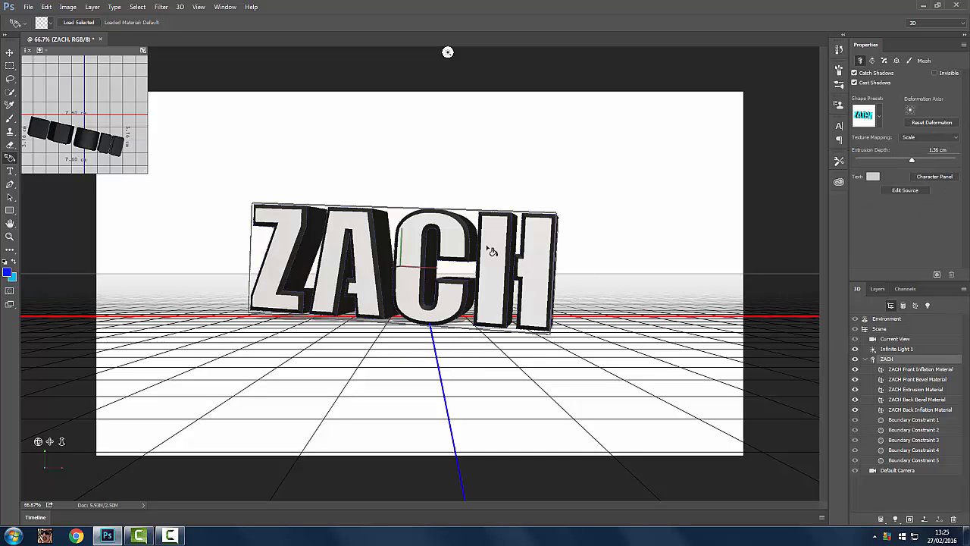
{"action": "left_click", "coordinate": [921, 369]}
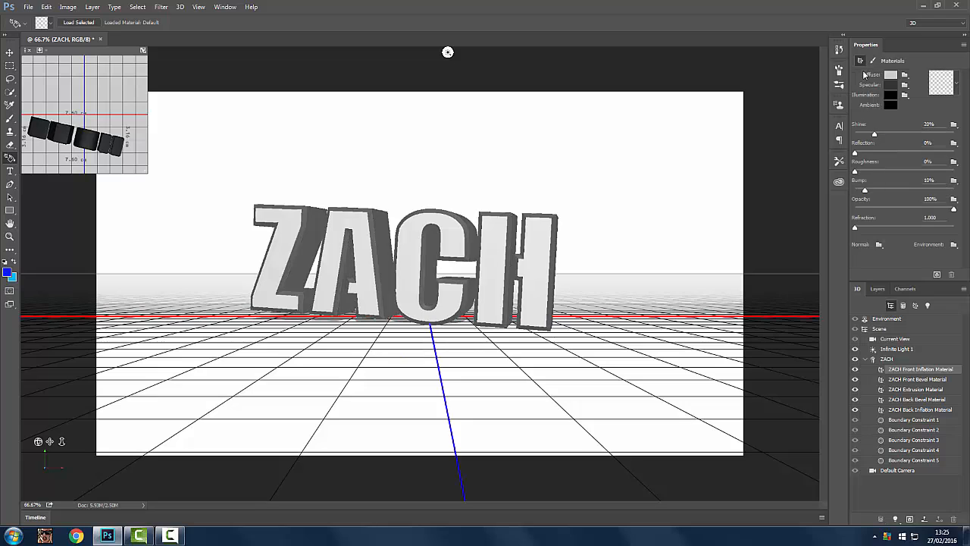
Set the front material's Diffuse colour to bright cyan.
{"action": "left_click", "coordinate": [891, 75]}
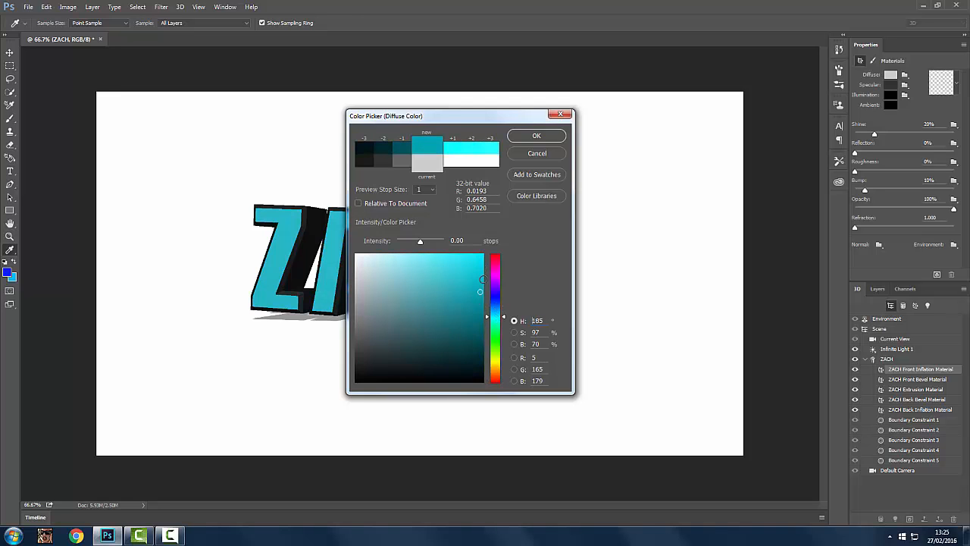
{"action": "left_click", "coordinate": [477, 257]}
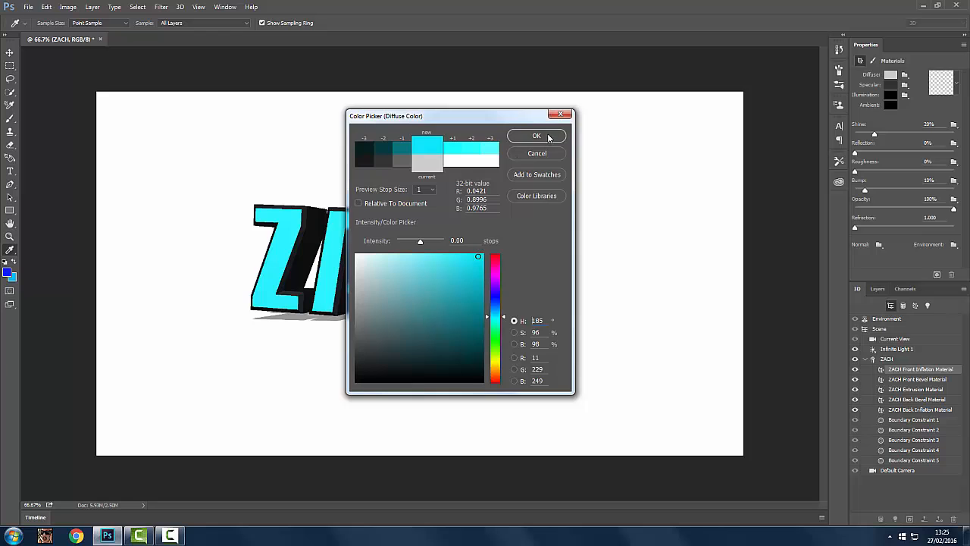
{"action": "left_click", "coordinate": [536, 136]}
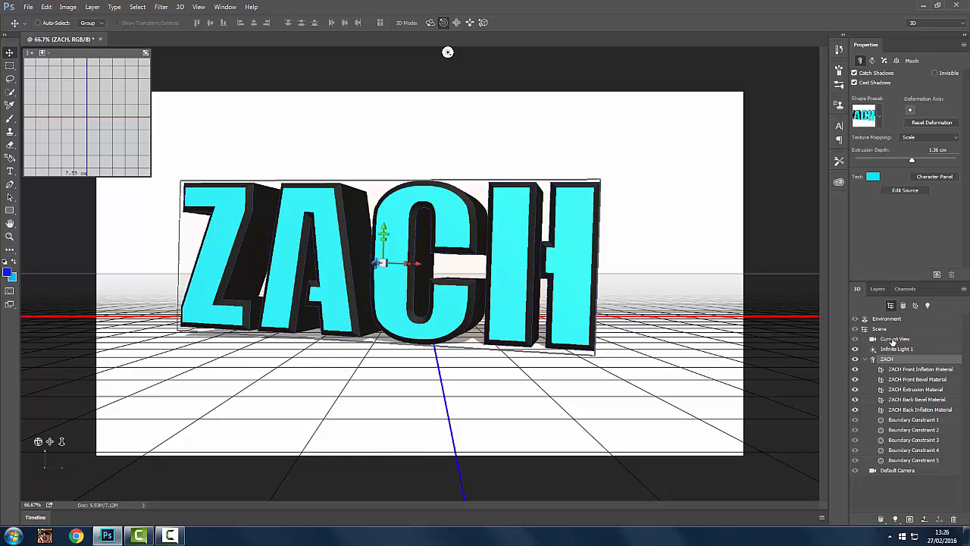
Set the Environment ground plane reflection opacity to about 20%, after testing full strength.
{"action": "left_click", "coordinate": [887, 319]}
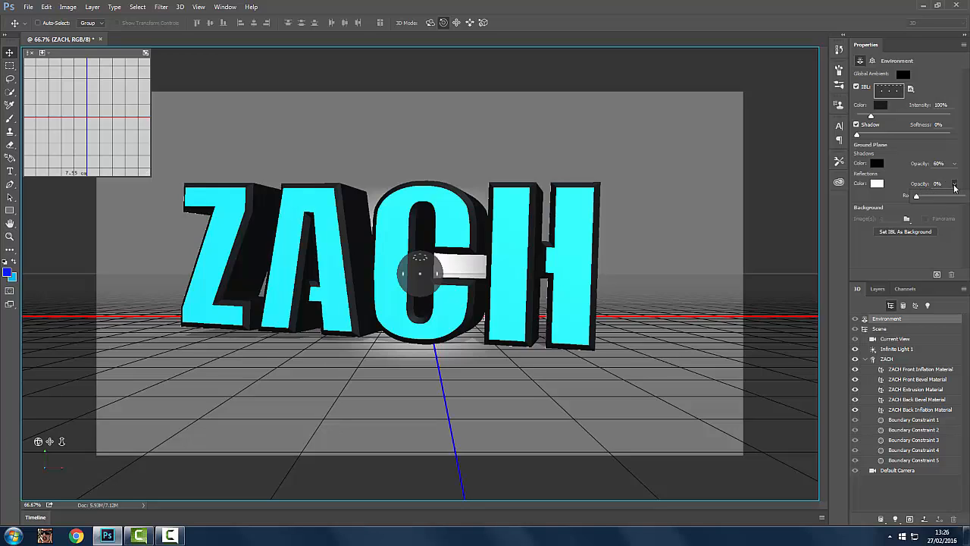
{"action": "left_click_drag", "start_coordinate": [917, 197], "coordinate": [949, 196]}
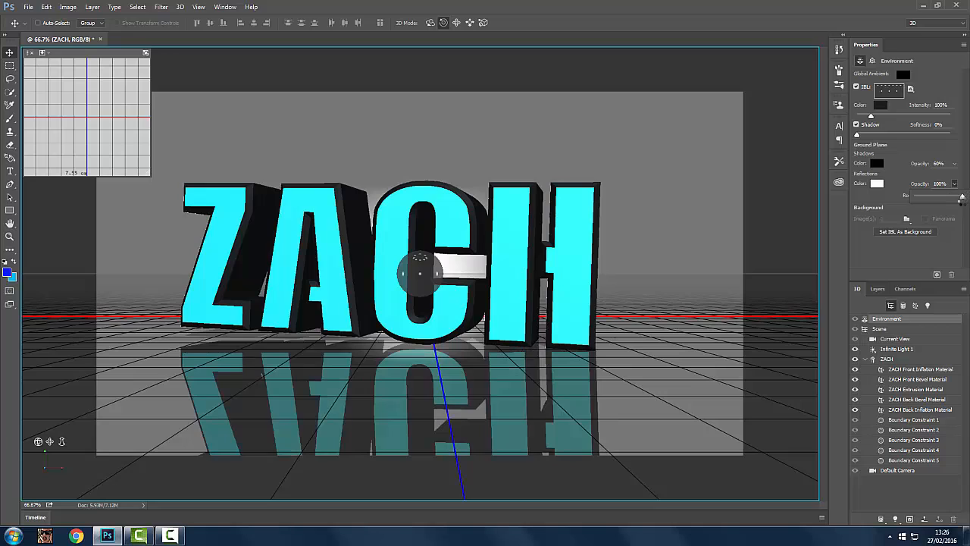
{"action": "mouse_move", "coordinate": [960, 205]}
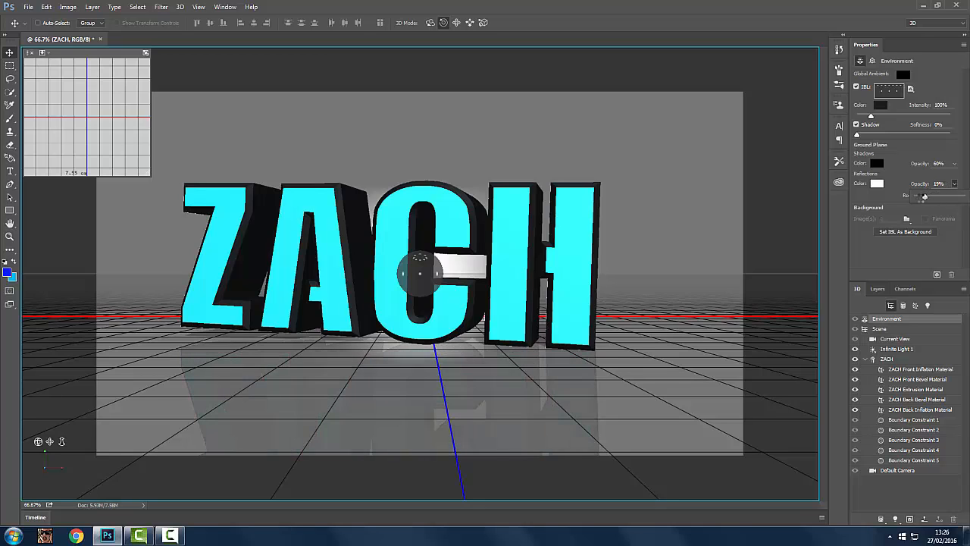
{"action": "left_click_drag", "start_coordinate": [925, 195], "coordinate": [910, 195]}
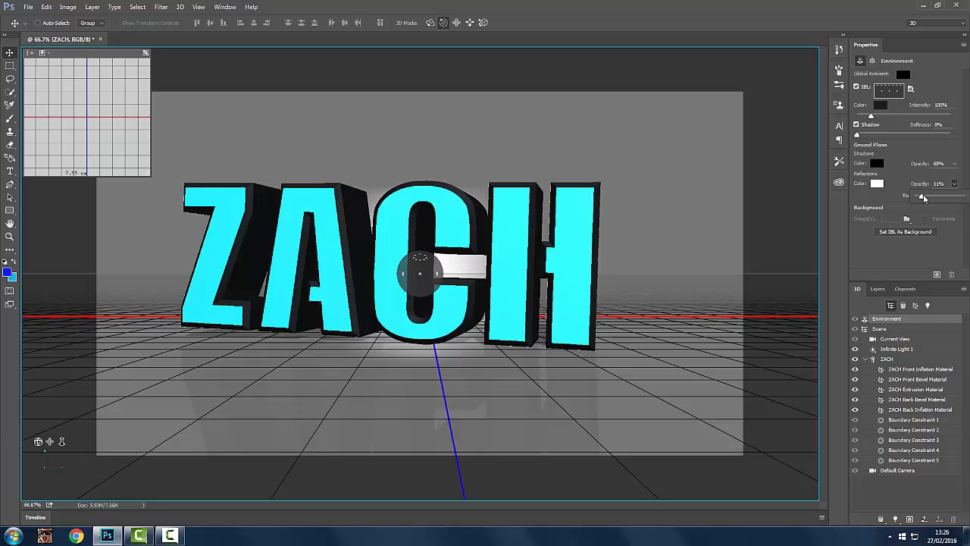
{"action": "left_click_drag", "start_coordinate": [924, 196], "coordinate": [927, 195]}
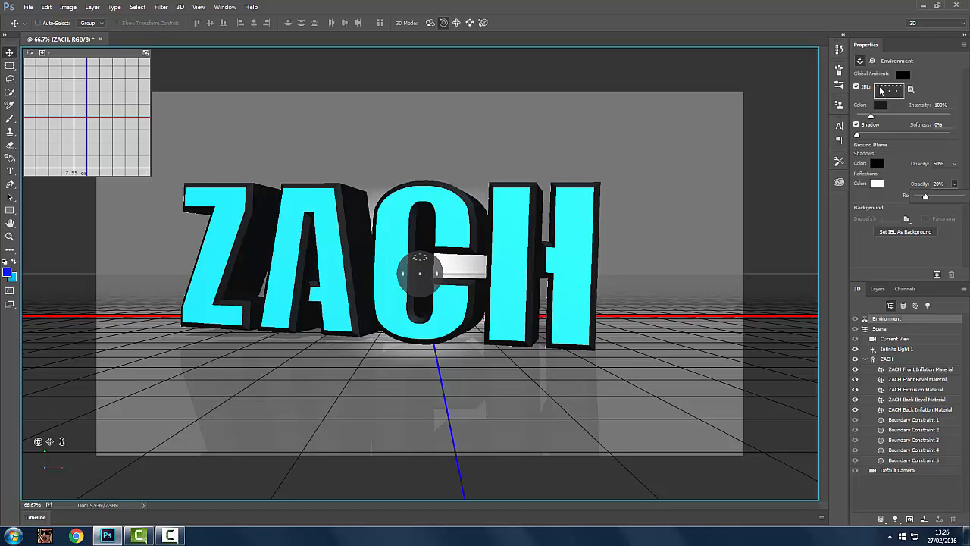
Uncheck IBL in the Environment properties to turn the scene white.
{"action": "left_click", "coordinate": [857, 87]}
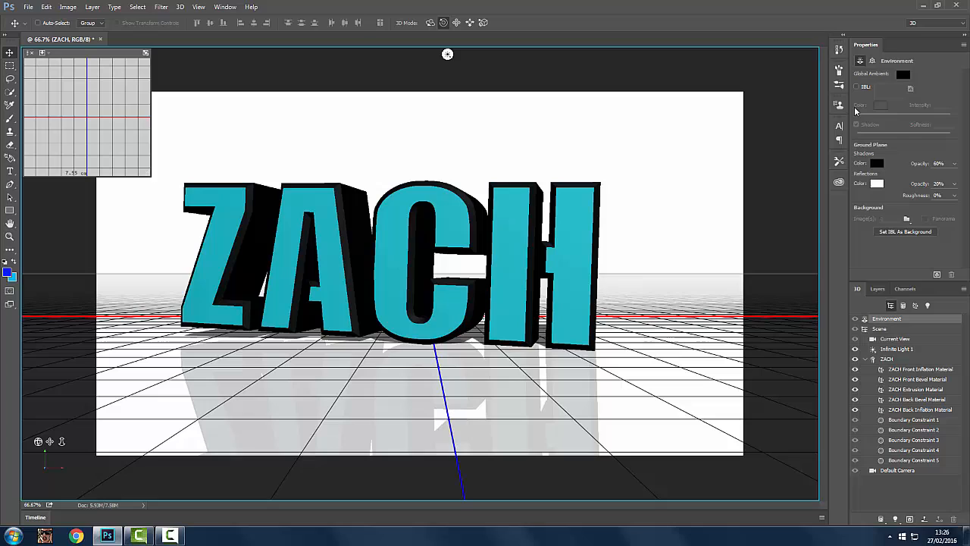
{"action": "mouse_move", "coordinate": [692, 338]}
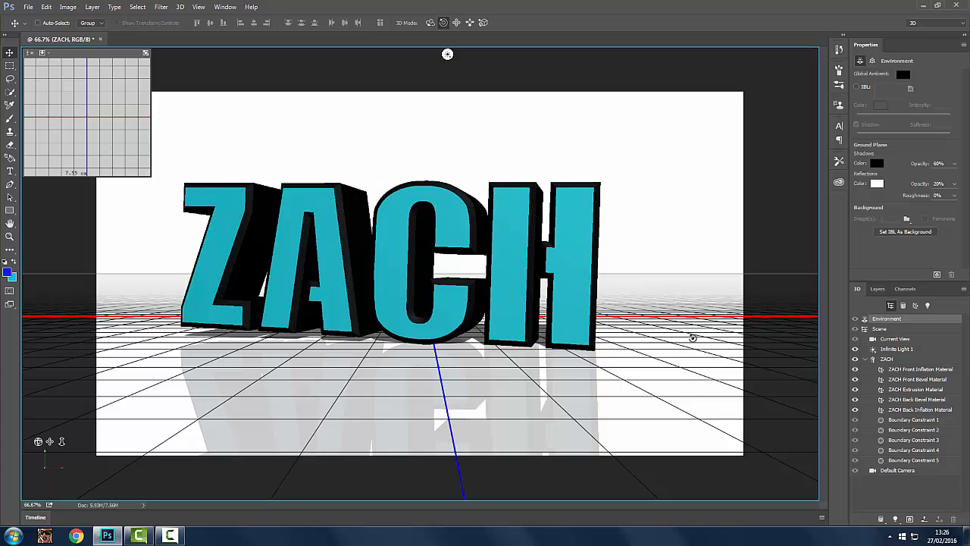
{"action": "mouse_move", "coordinate": [750, 256]}
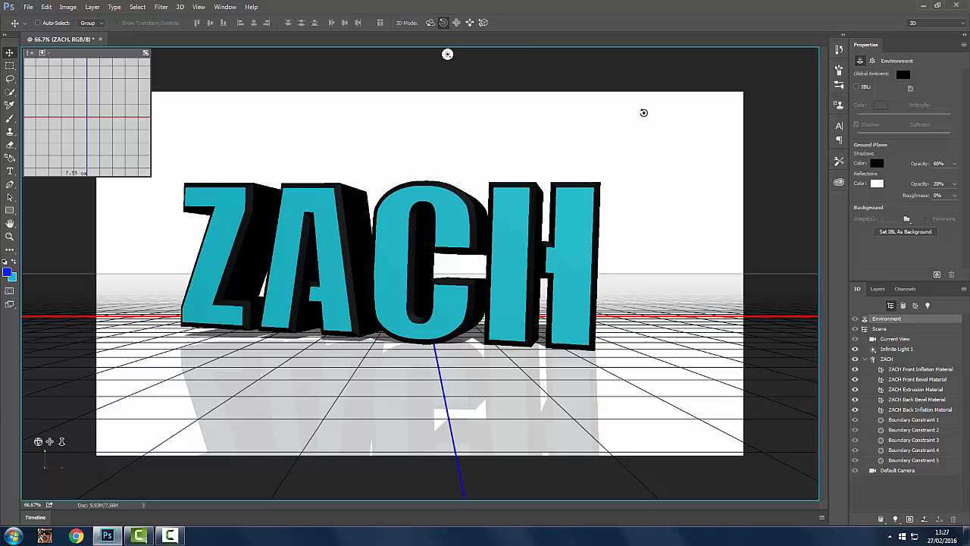
{"action": "mouse_move", "coordinate": [648, 214]}
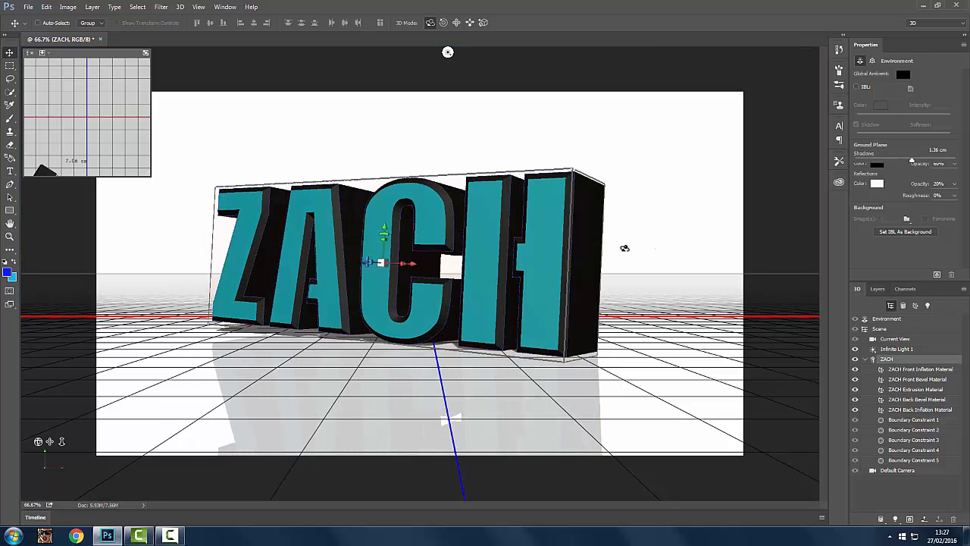
Adjust the ZACH mesh's Extrusion Depth slider in the Properties panel.
{"action": "left_click", "coordinate": [887, 358]}
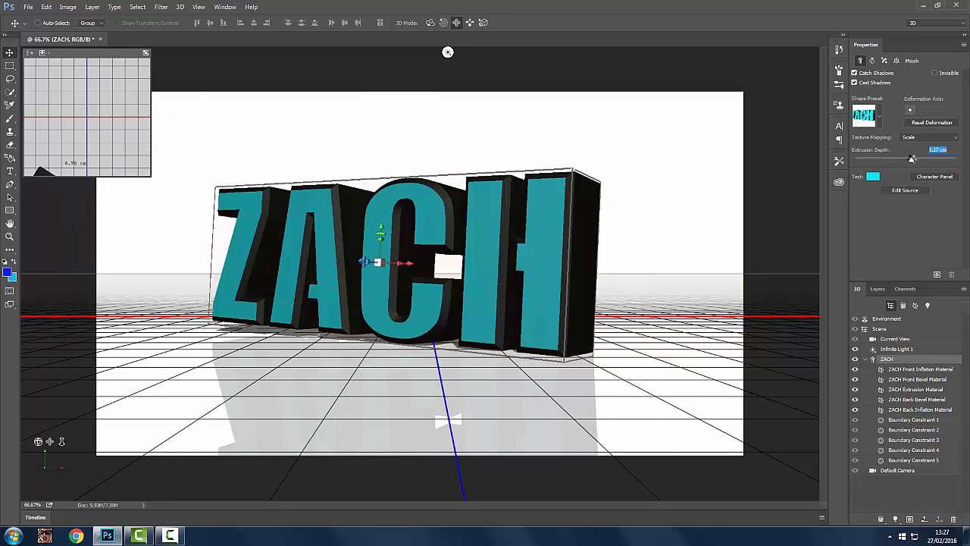
{"action": "left_click_drag", "start_coordinate": [912, 158], "coordinate": [905, 158]}
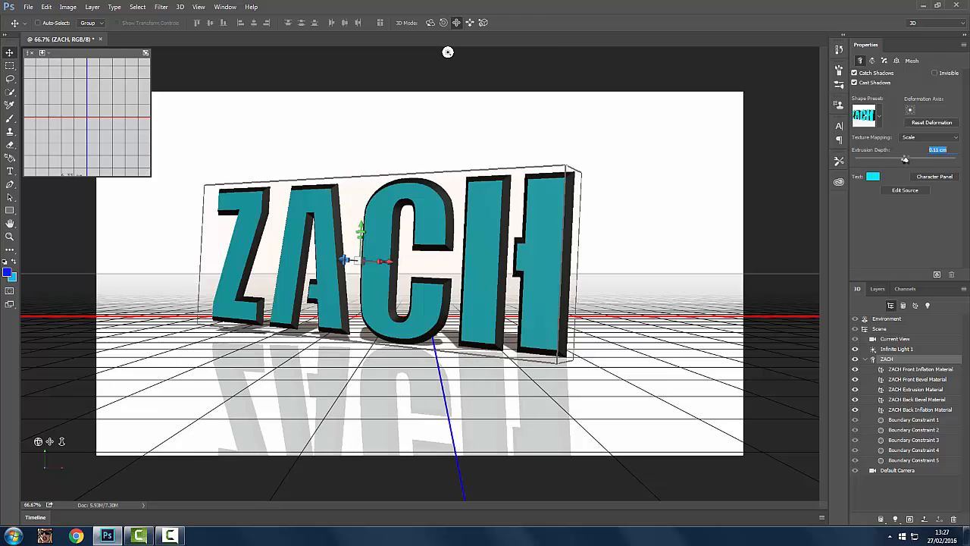
{"action": "left_click_drag", "start_coordinate": [905, 157], "coordinate": [913, 157]}
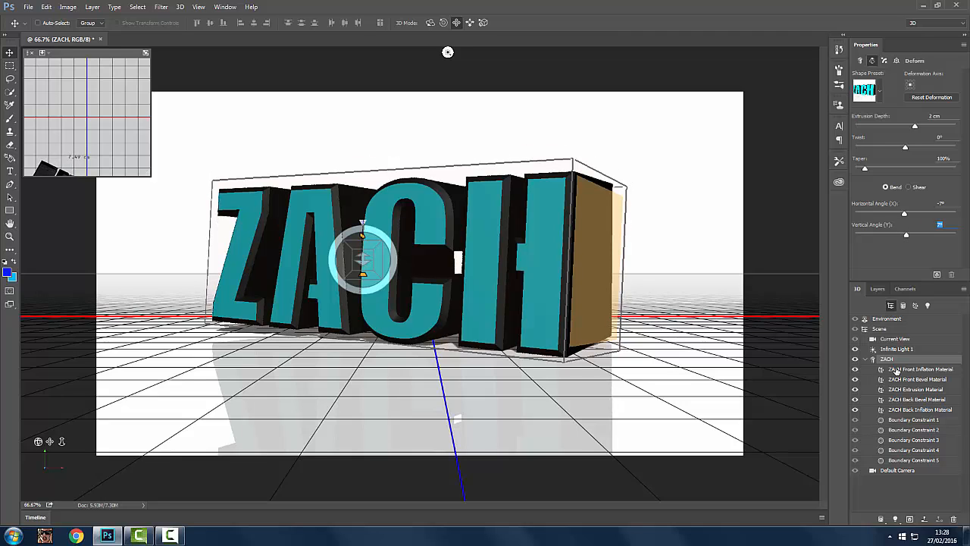
Set the extrusion's Vertical Angle to bend the 2 cm deep letter sides.
{"action": "left_click", "coordinate": [896, 339]}
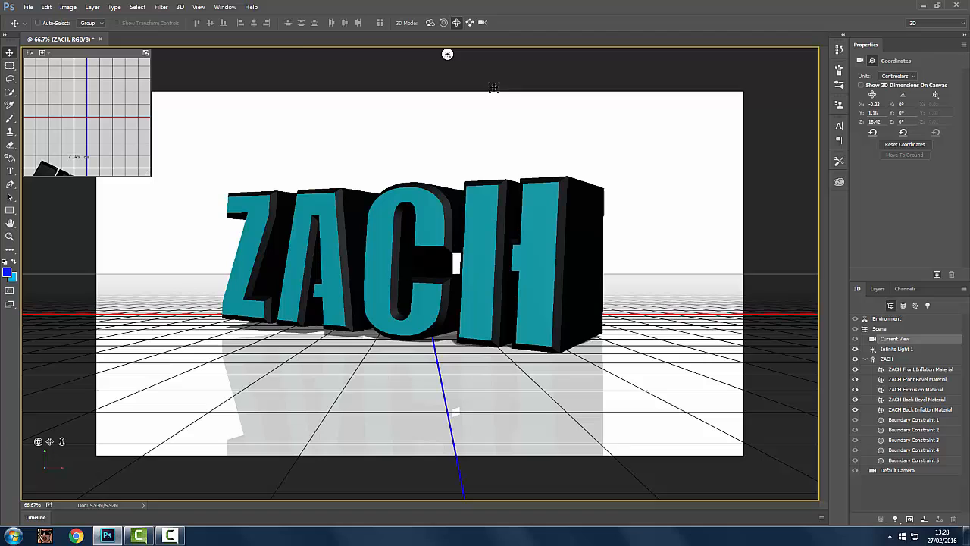
Preview Lens Flare on the 3D ZACH layer, cancel it, and show the Layers panel.
{"action": "left_click", "coordinate": [161, 6]}
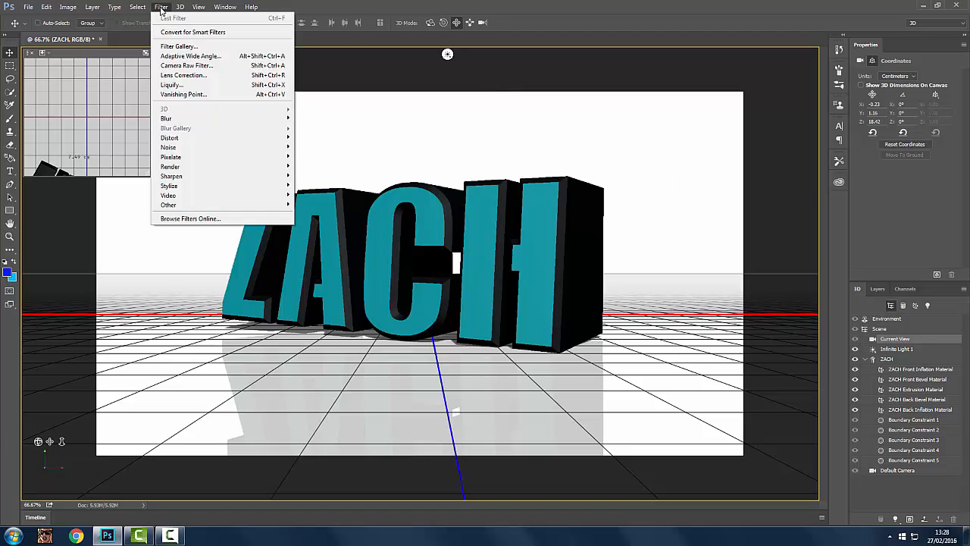
{"action": "mouse_move", "coordinate": [313, 223]}
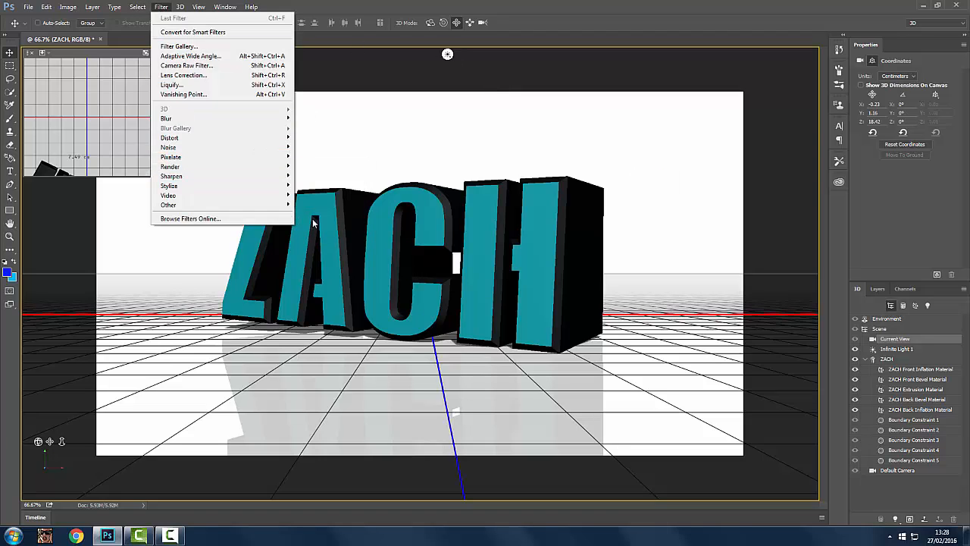
{"action": "mouse_move", "coordinate": [169, 166]}
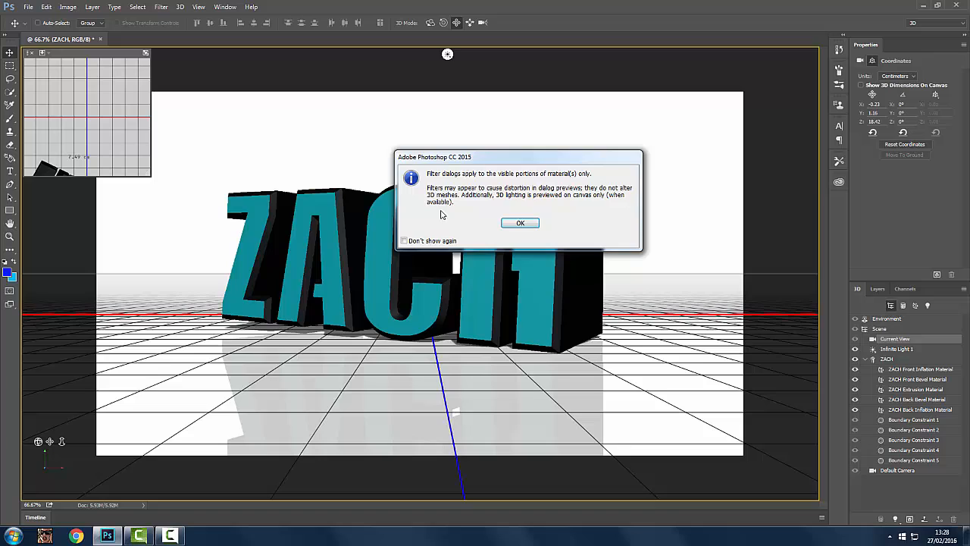
{"action": "left_click", "coordinate": [520, 222]}
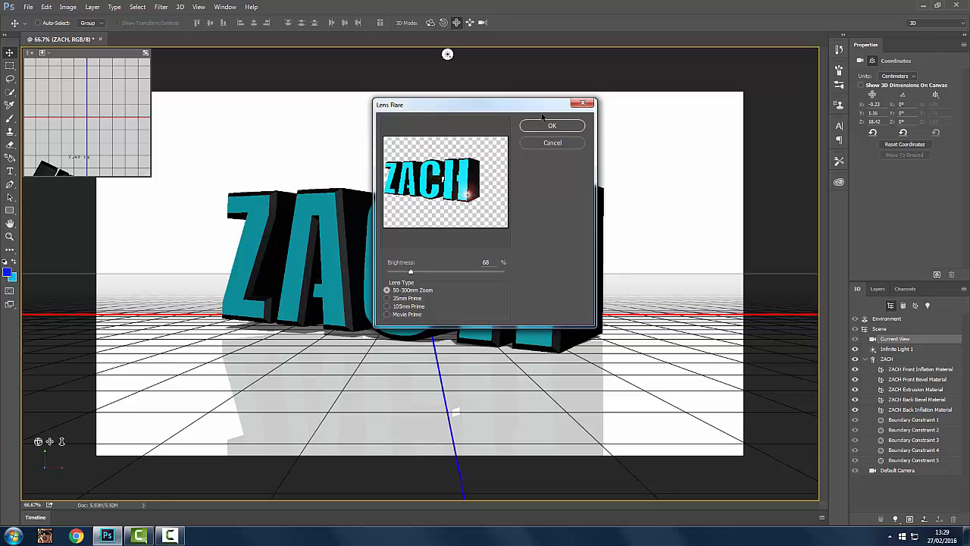
{"action": "left_click", "coordinate": [553, 143]}
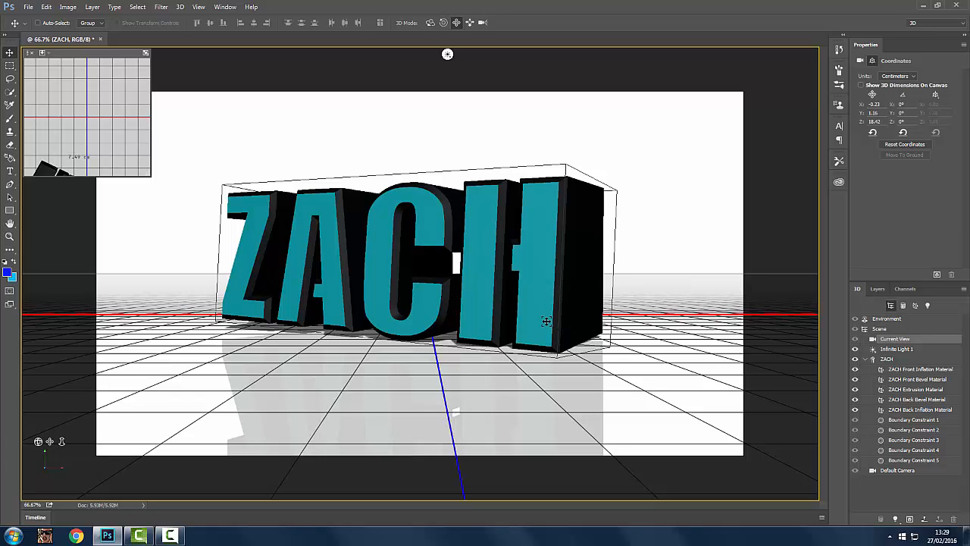
{"action": "mouse_move", "coordinate": [538, 315]}
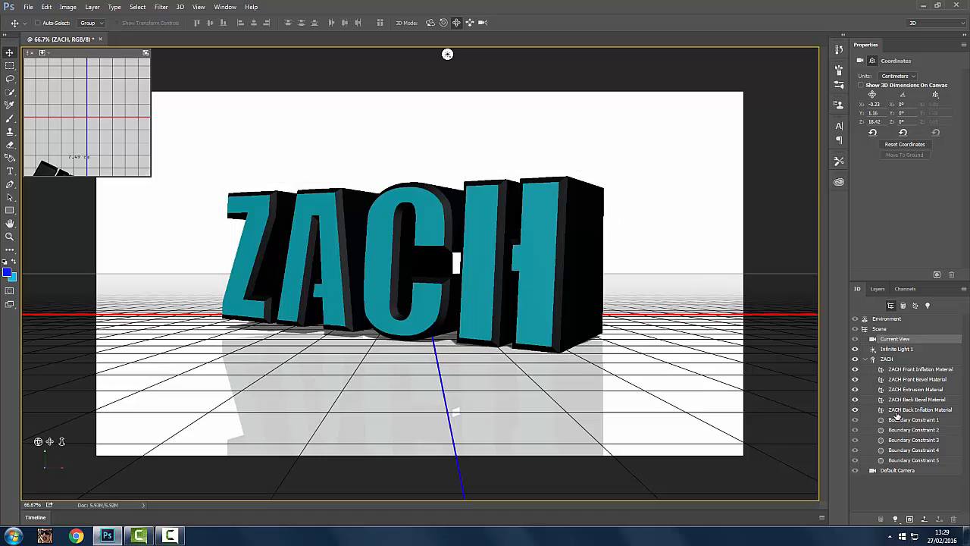
{"action": "left_click", "coordinate": [877, 289]}
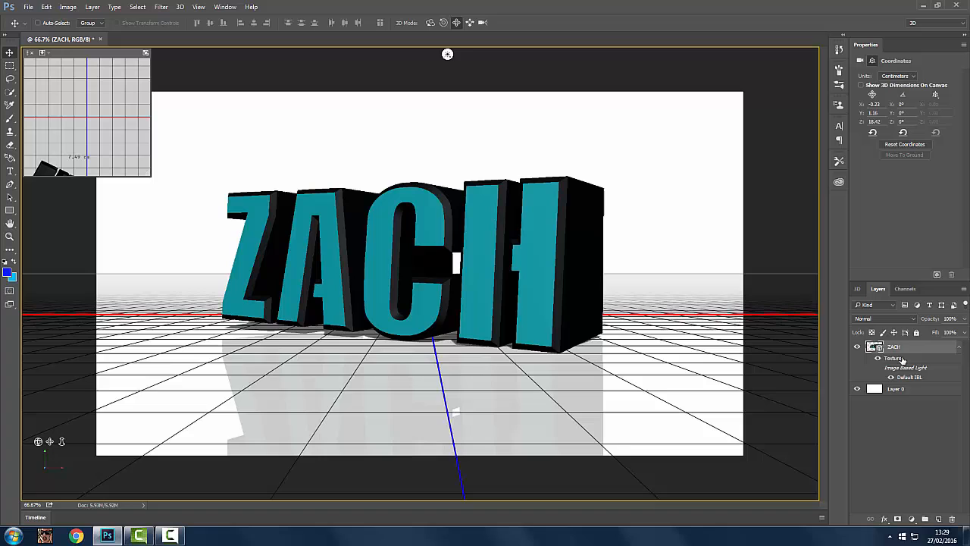
In ZACH's Blending Options, enable Bevel & Emboss and a thin 1 px stroke.
{"action": "right_click", "coordinate": [894, 346]}
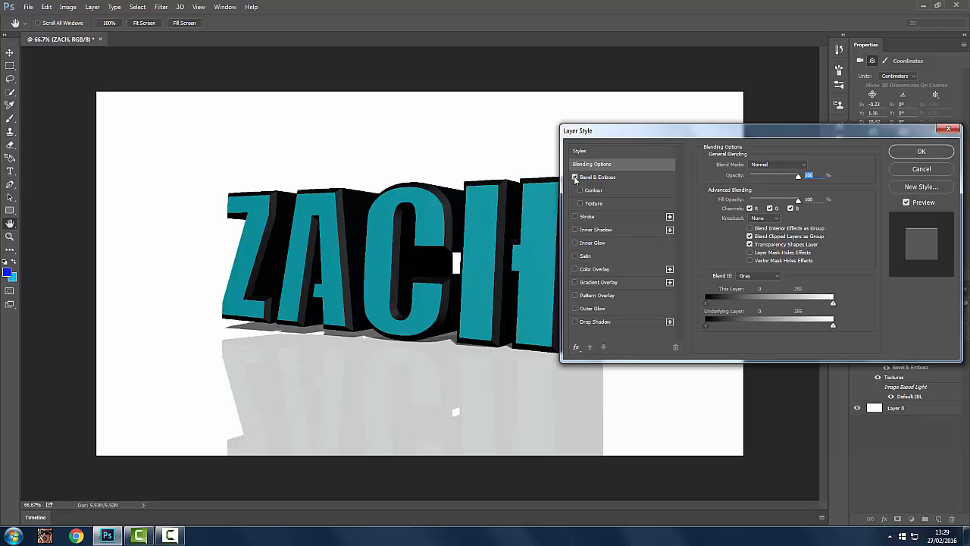
{"action": "left_click", "coordinate": [576, 177]}
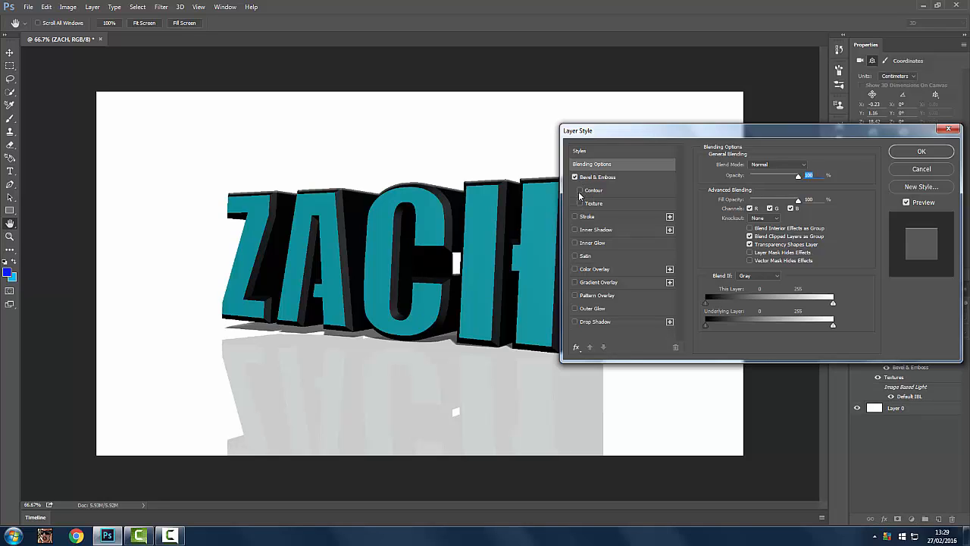
{"action": "left_click", "coordinate": [576, 216]}
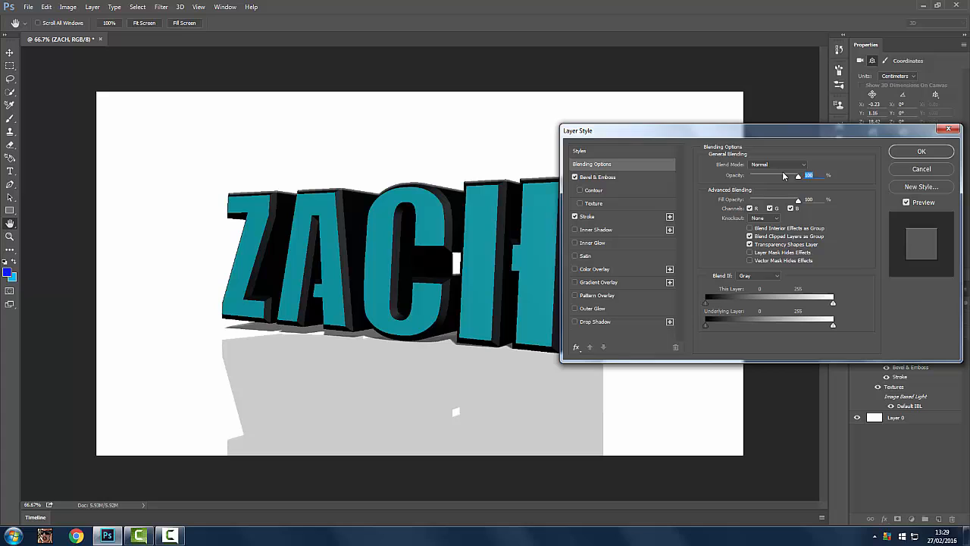
{"action": "left_click", "coordinate": [588, 217]}
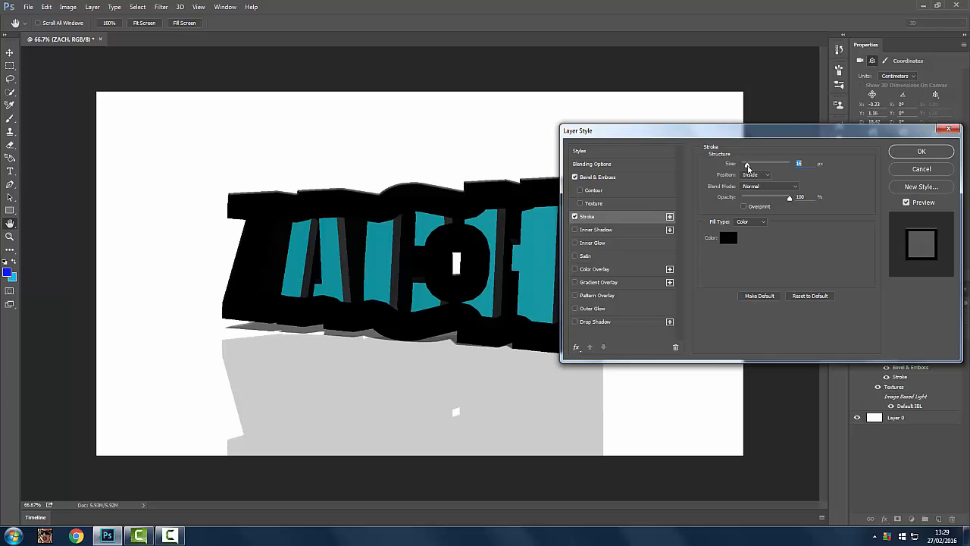
{"action": "left_click_drag", "start_coordinate": [798, 163], "coordinate": [742, 163]}
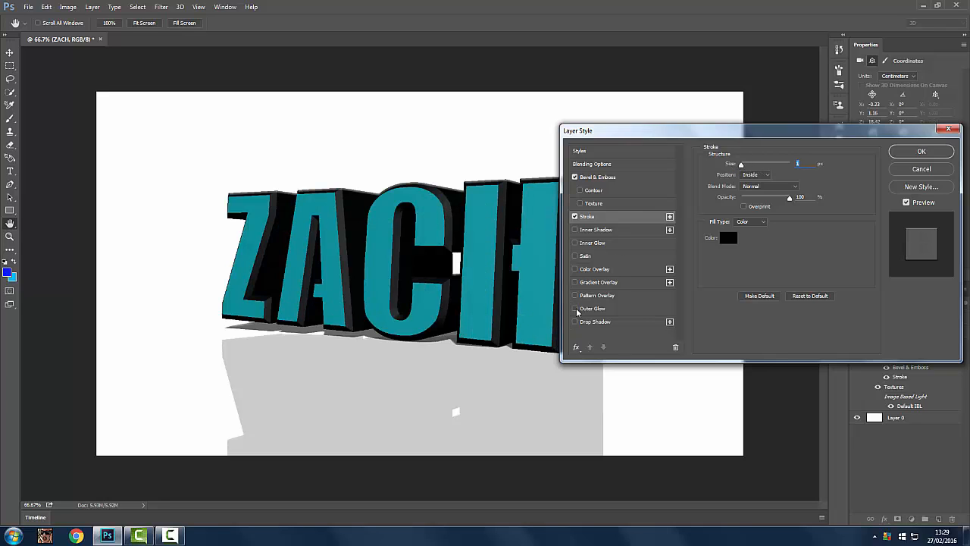
Add a green Outer Glow to ZACH and apply all the layer styles.
{"action": "left_click", "coordinate": [575, 309]}
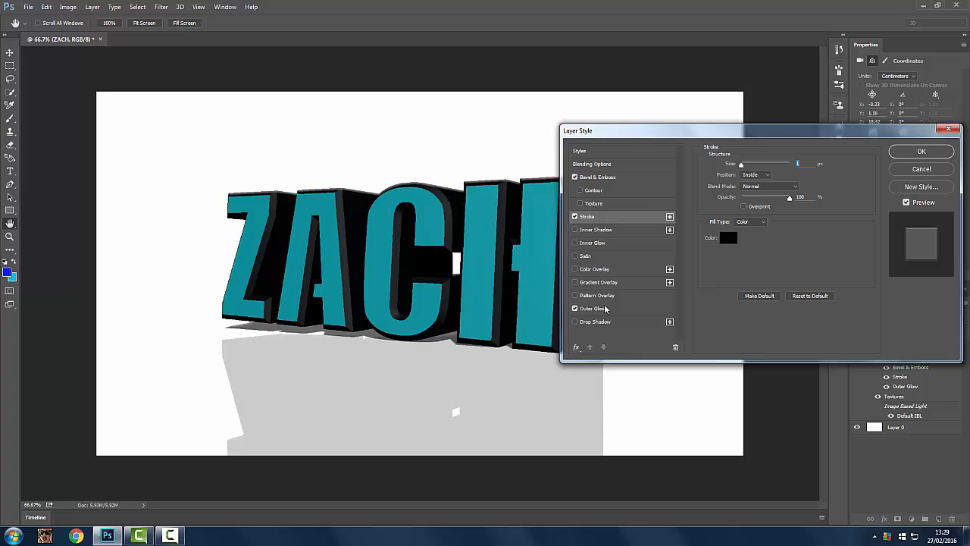
{"action": "left_click", "coordinate": [593, 308]}
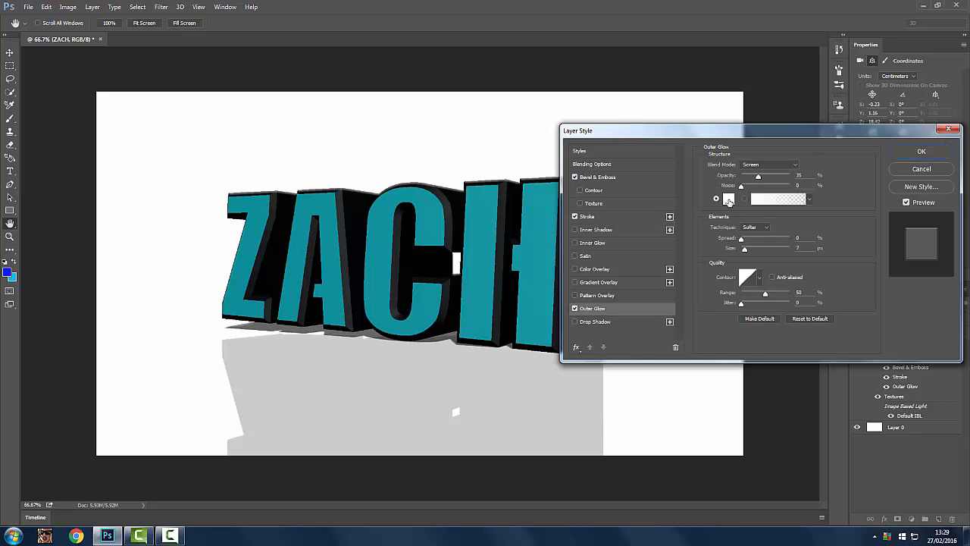
{"action": "left_click", "coordinate": [777, 198]}
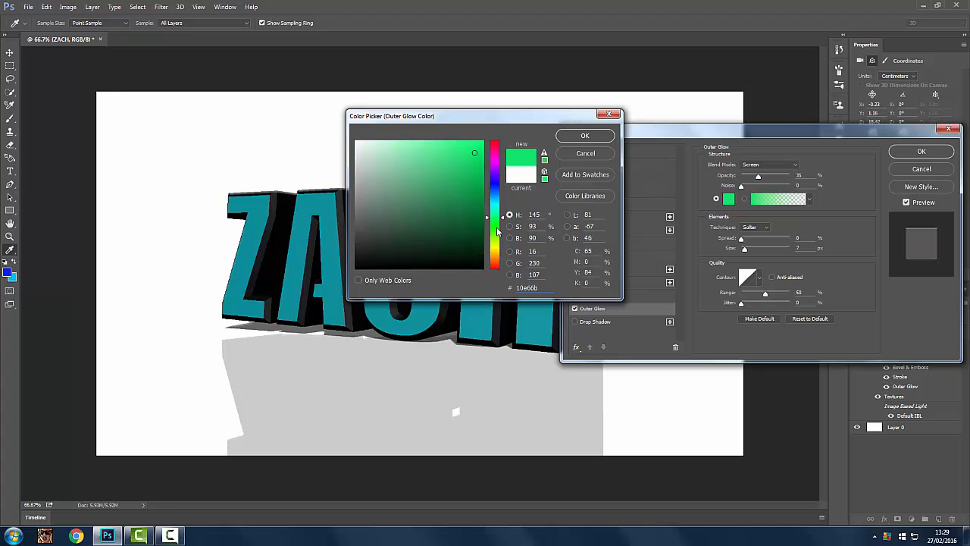
{"action": "left_click", "coordinate": [585, 135]}
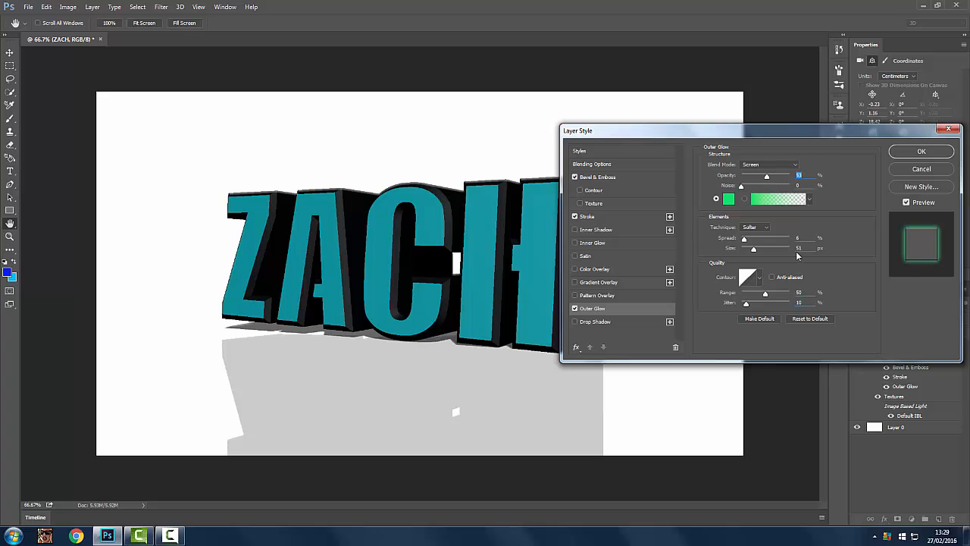
{"action": "left_click", "coordinate": [921, 151]}
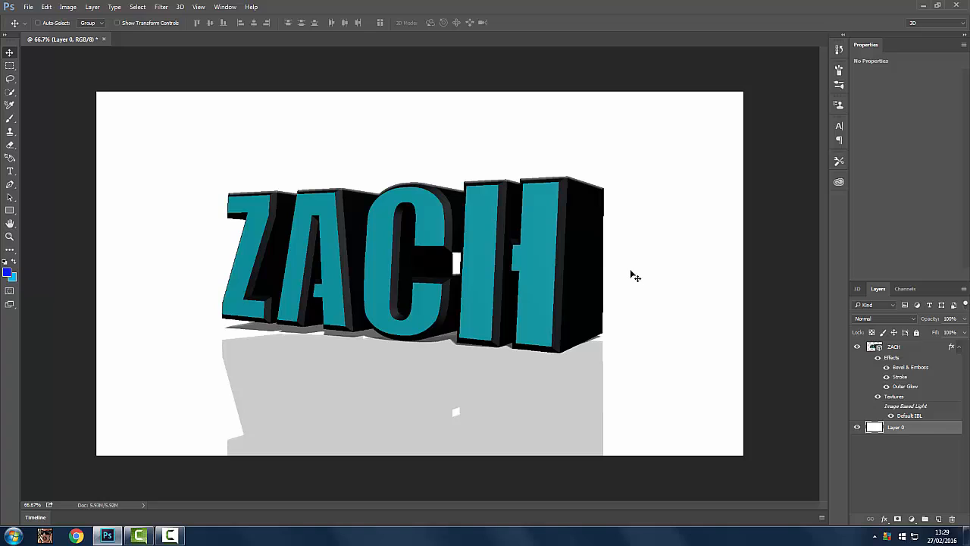
{"action": "mouse_move", "coordinate": [711, 350]}
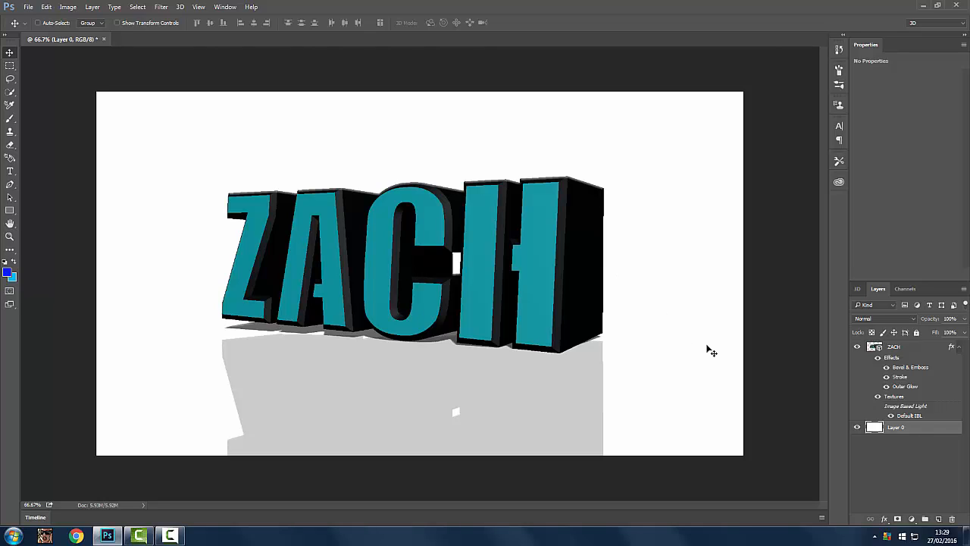